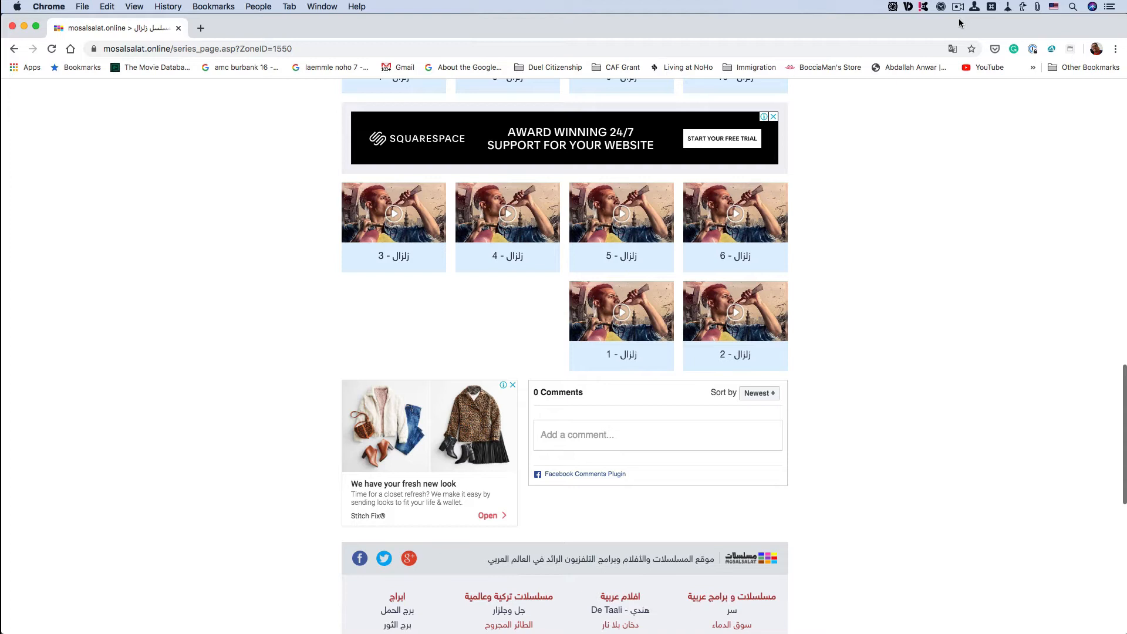
mouse_move(824, 244)
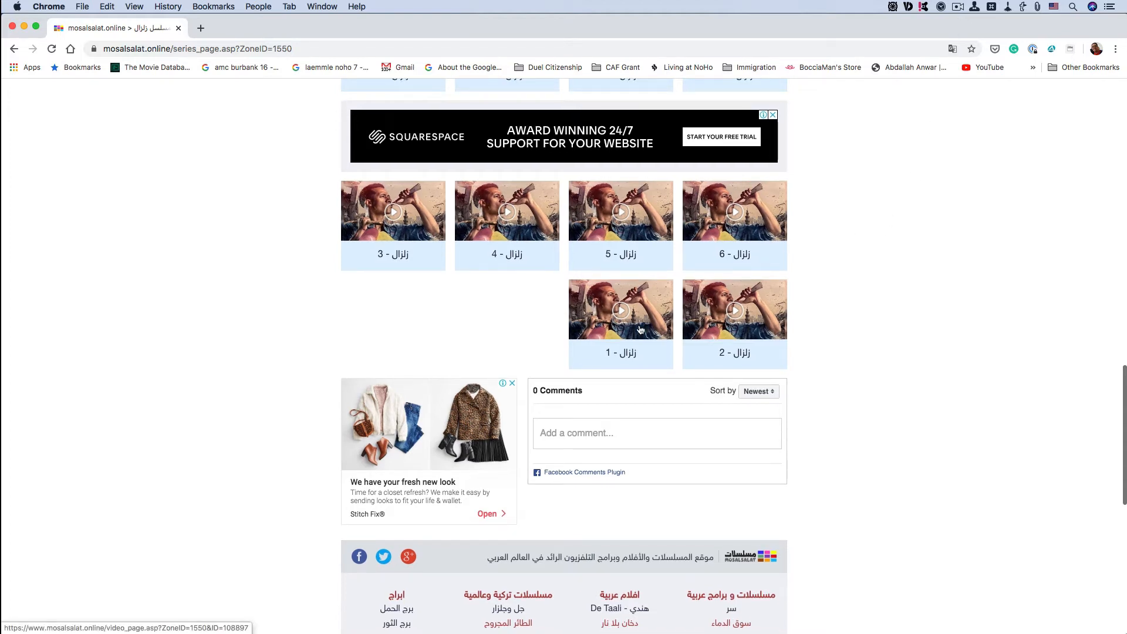
Open the Zilzal episode 1 (زلزال - 1) video page from its thumbnail.
click(620, 310)
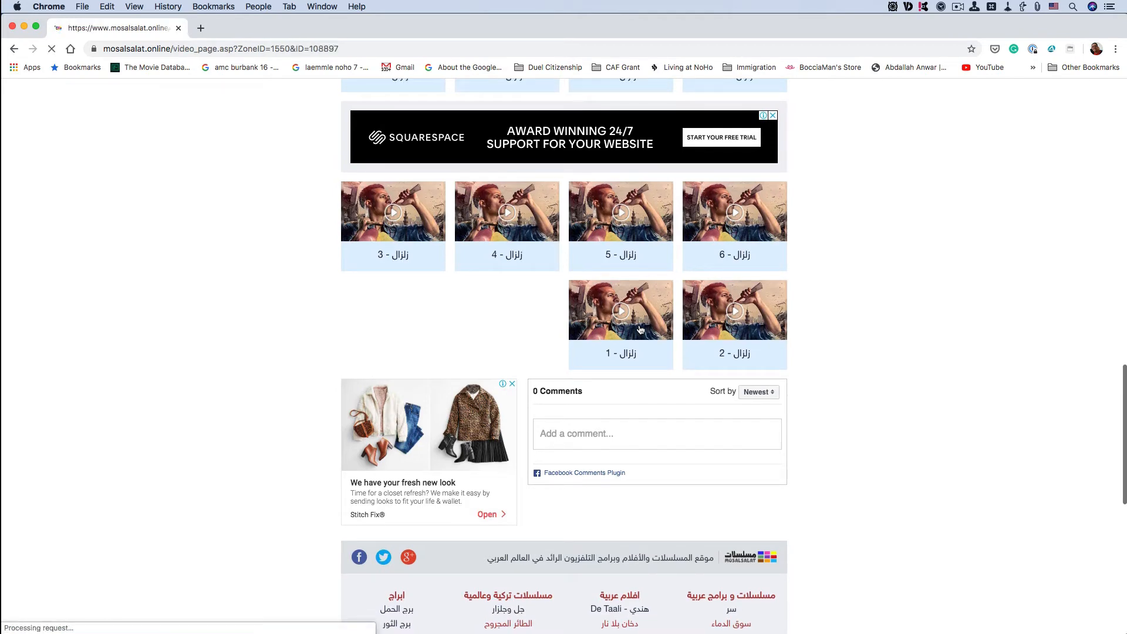
click(619, 311)
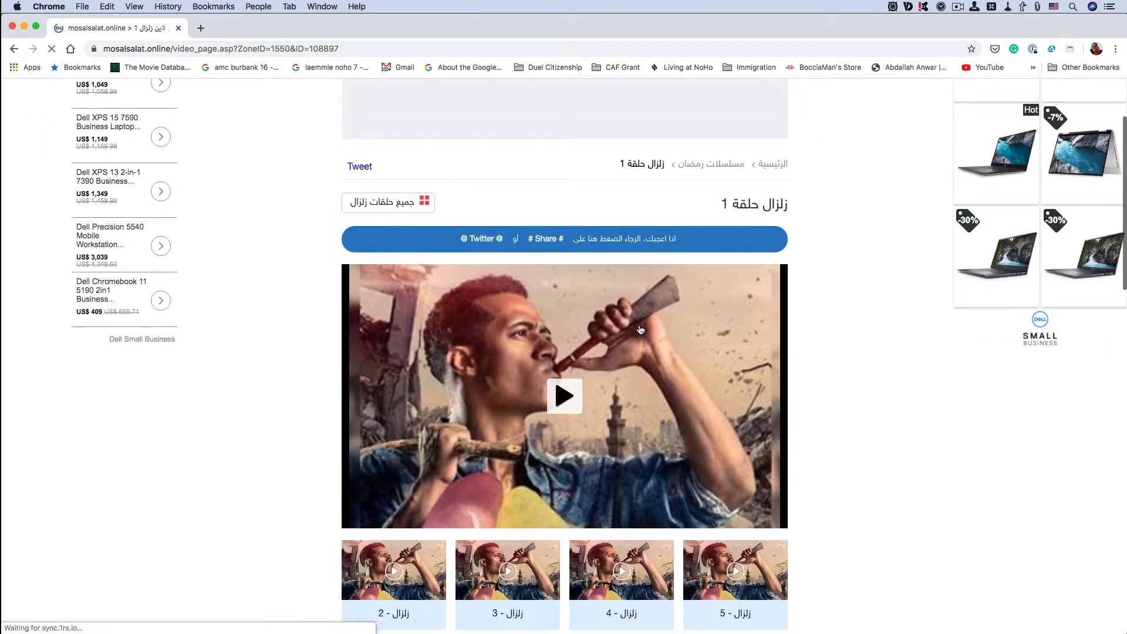
mouse_move(875, 445)
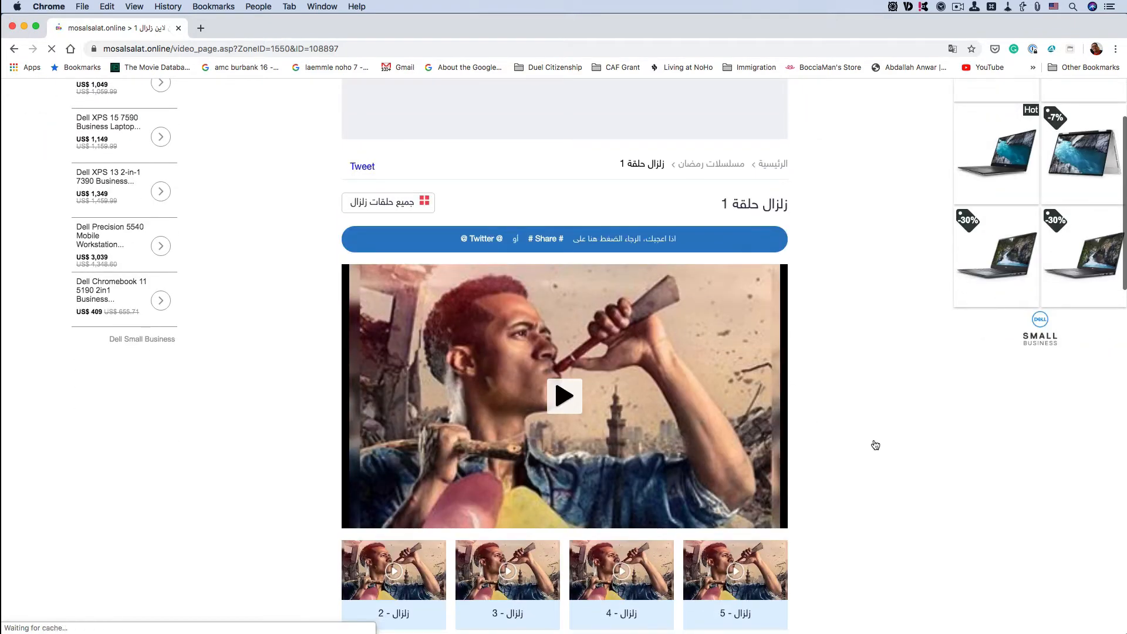
View the episode 1 page's source code from the right-click menu.
right_click(874, 444)
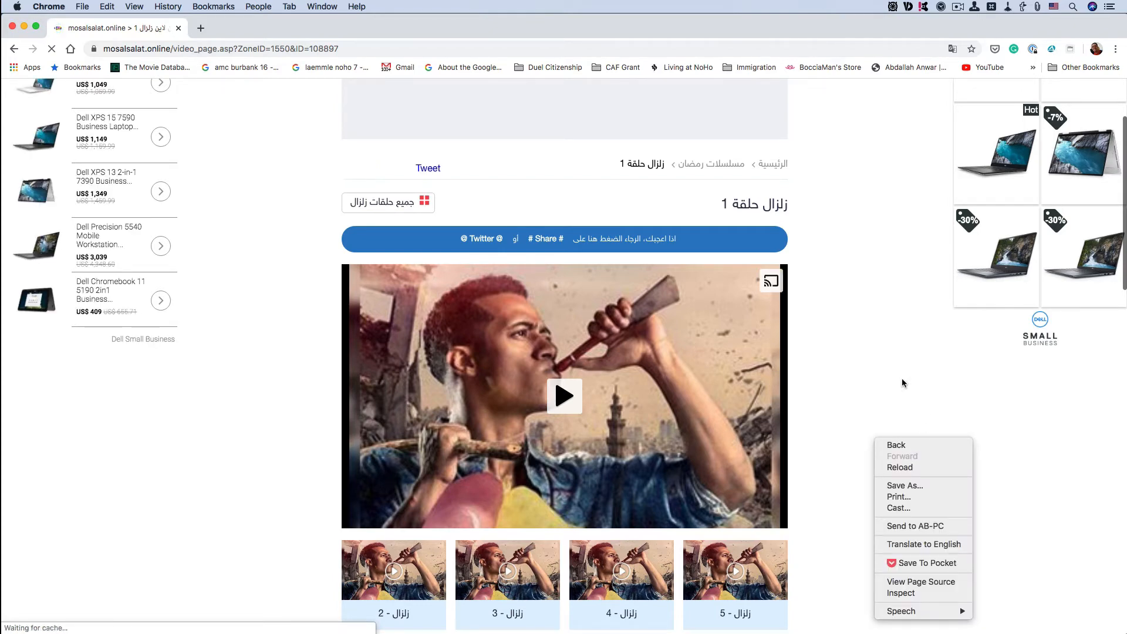
mouse_move(921, 582)
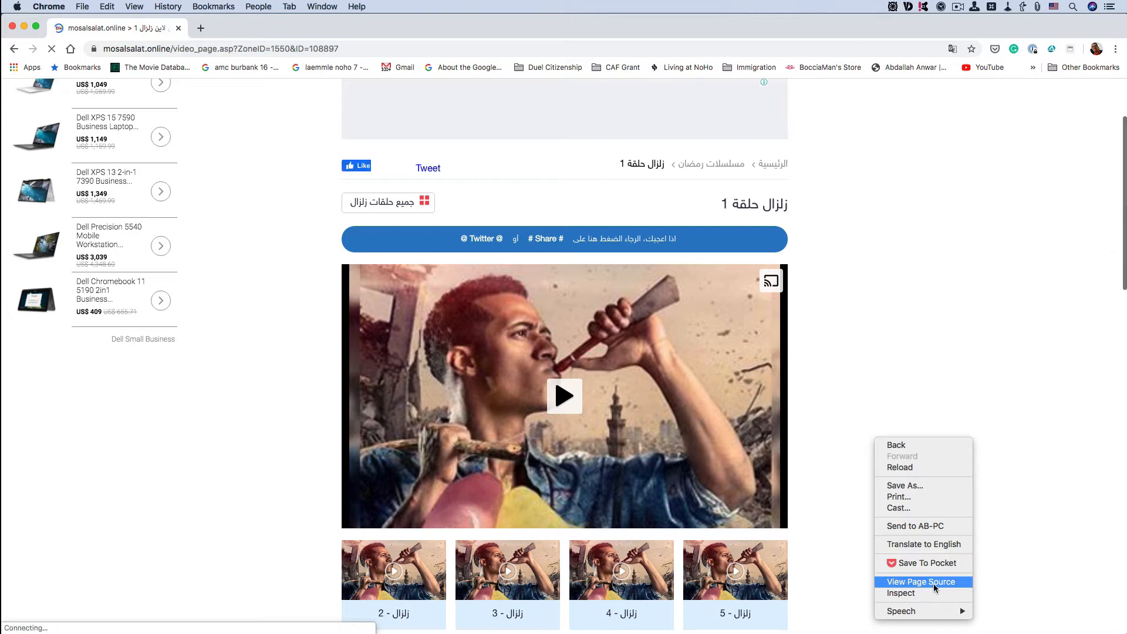
click(921, 582)
text(.mp4)
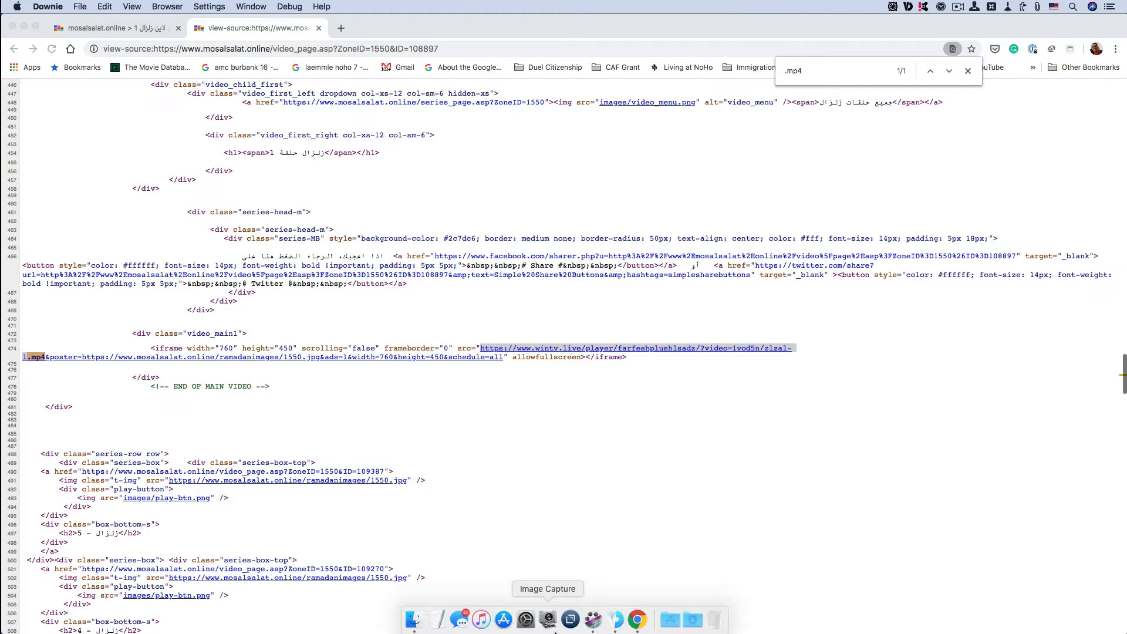
mouse_move(614, 620)
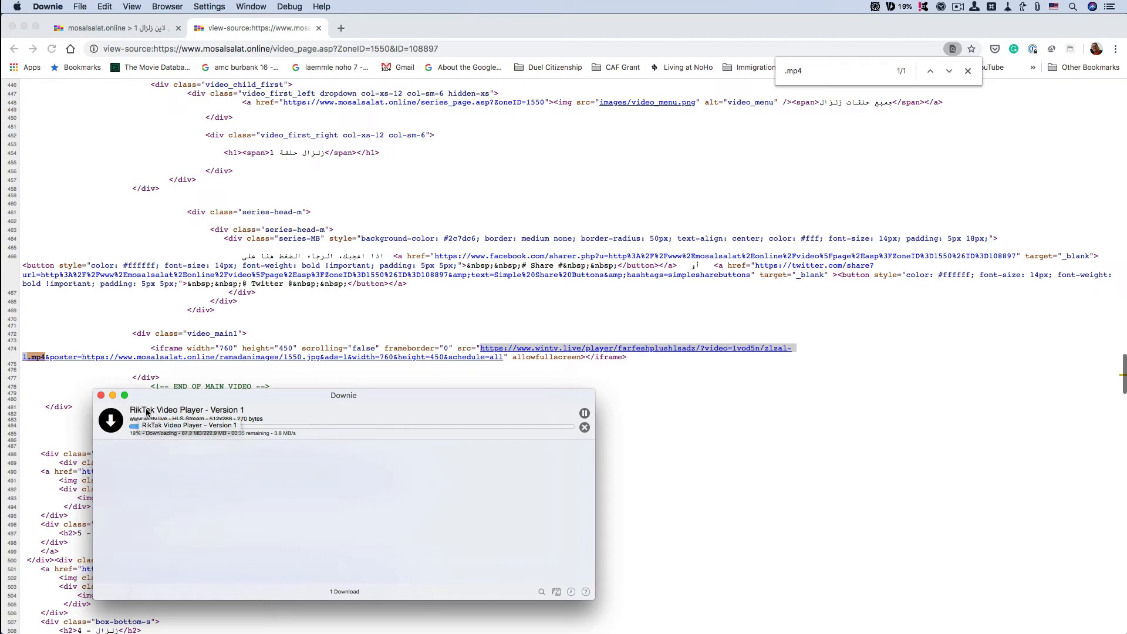
mouse_move(173, 415)
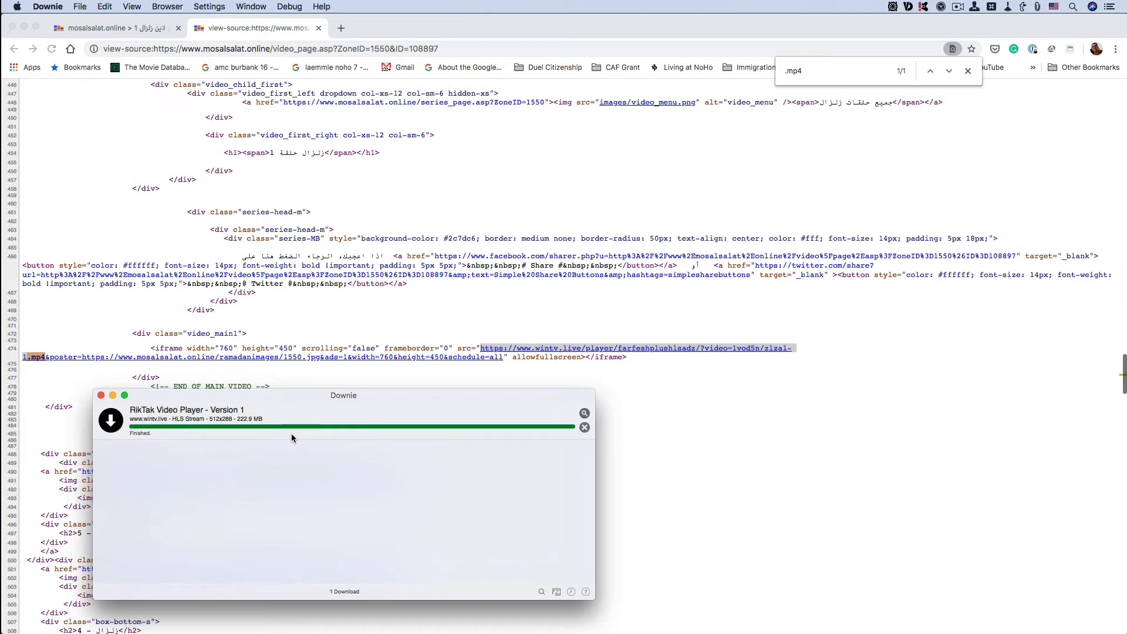
mouse_move(883, 304)
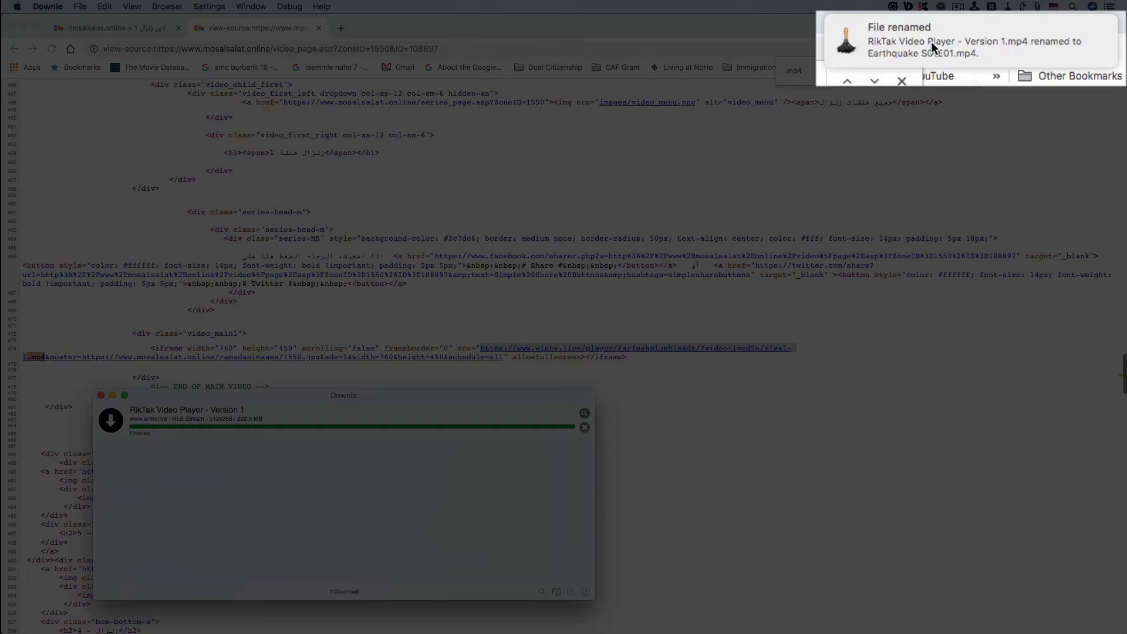
mouse_move(934, 48)
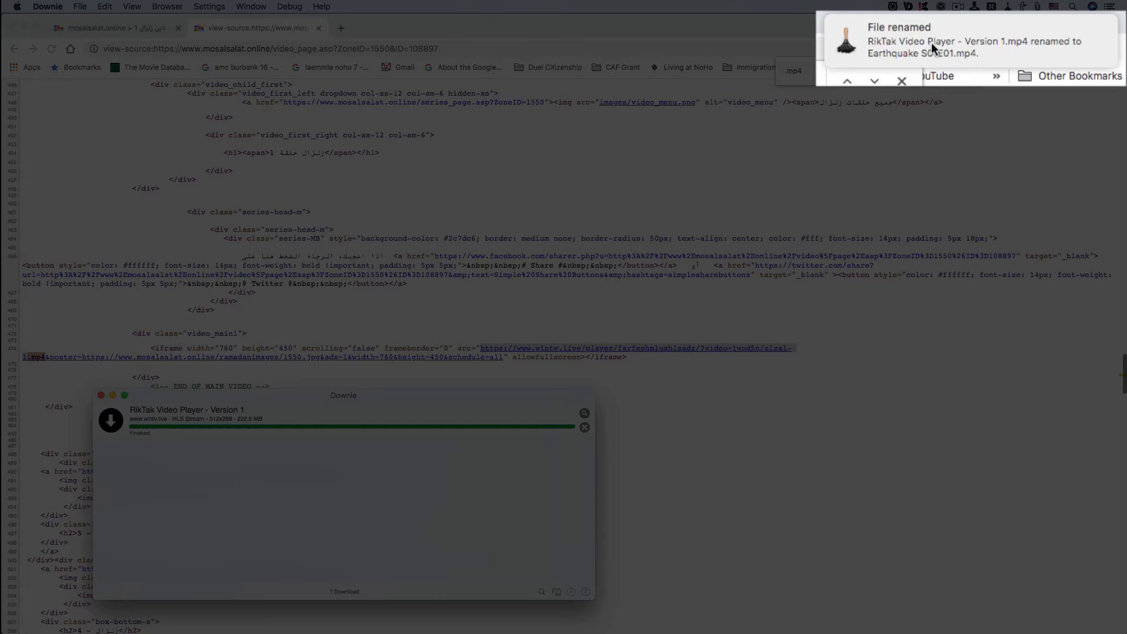
mouse_move(934, 51)
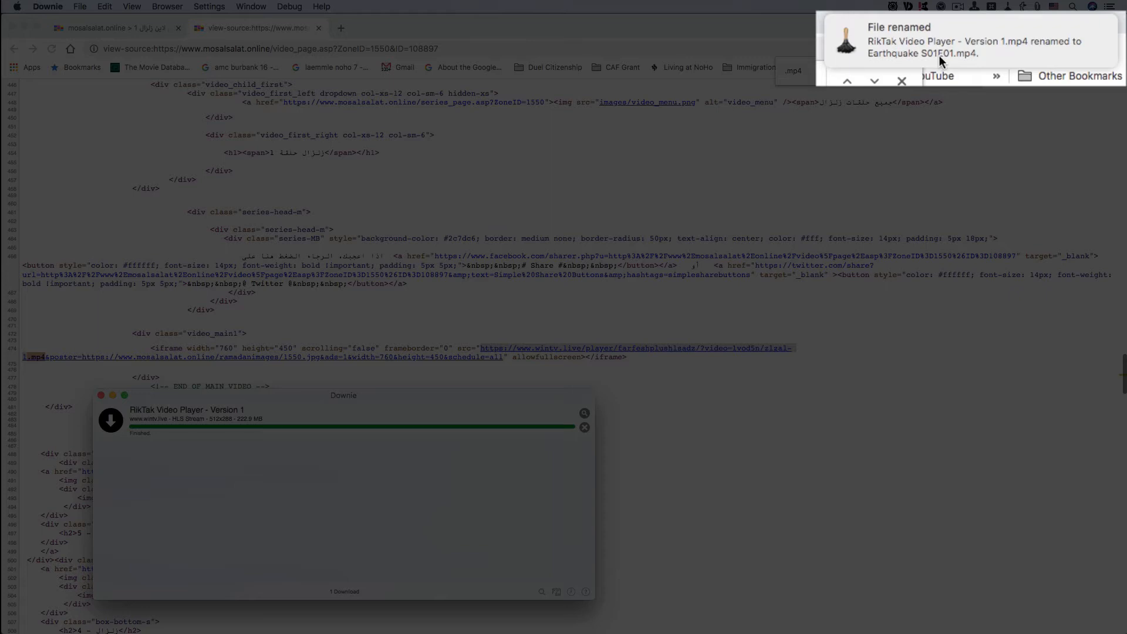
mouse_move(1022, 122)
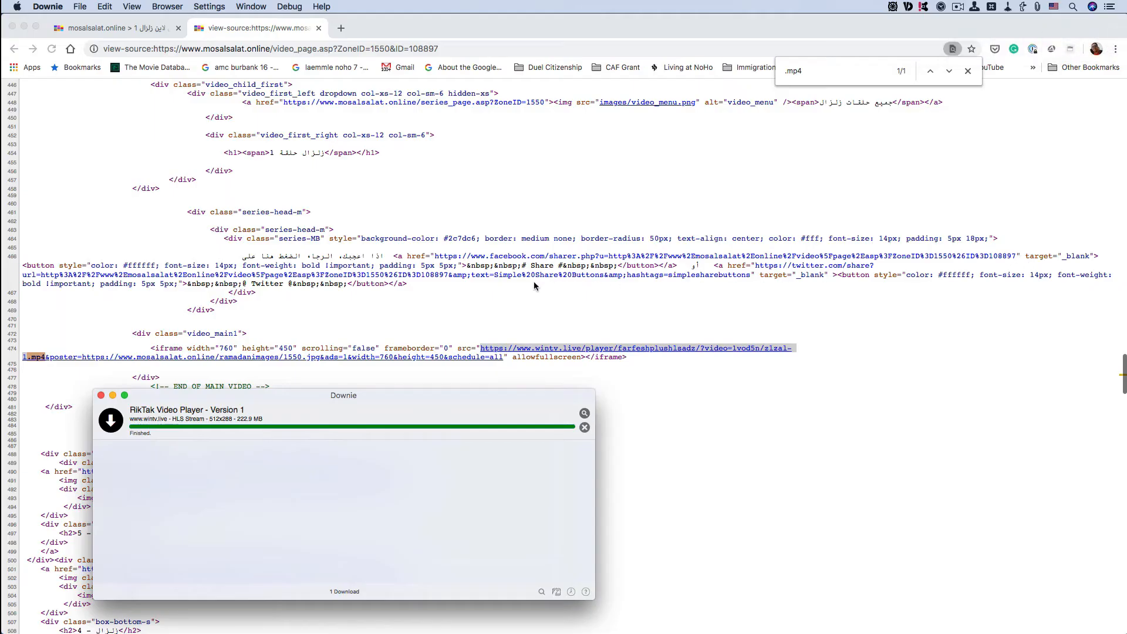
mouse_move(340, 434)
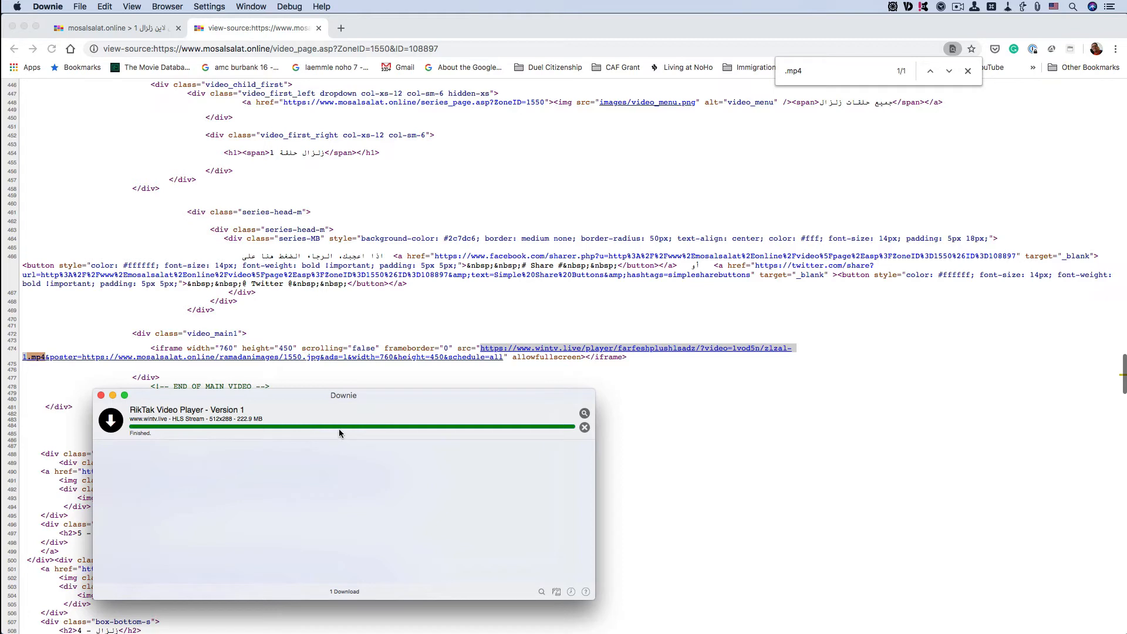
mouse_move(148, 417)
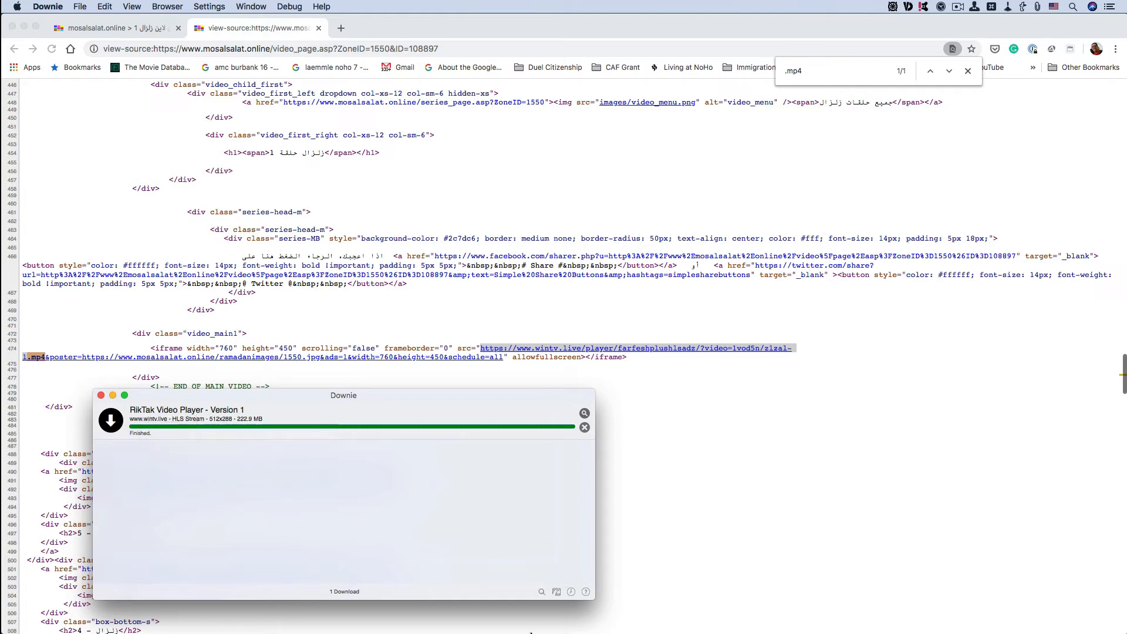
mouse_move(413, 620)
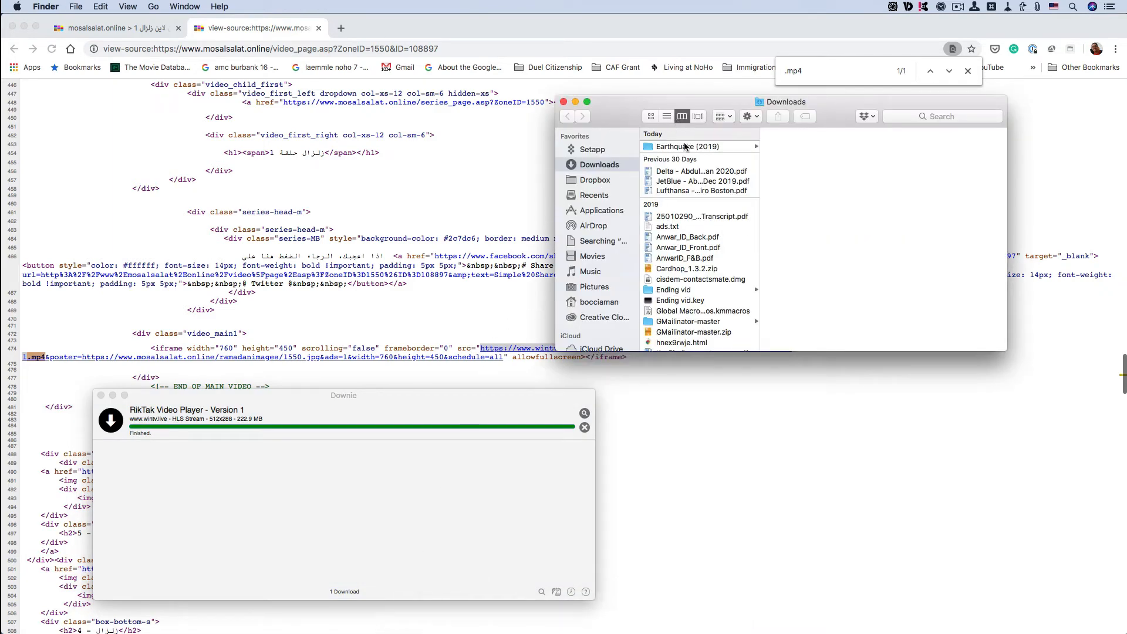
Browse Downloads to Earthquake (2019) > Season 01 in Finder.
click(686, 146)
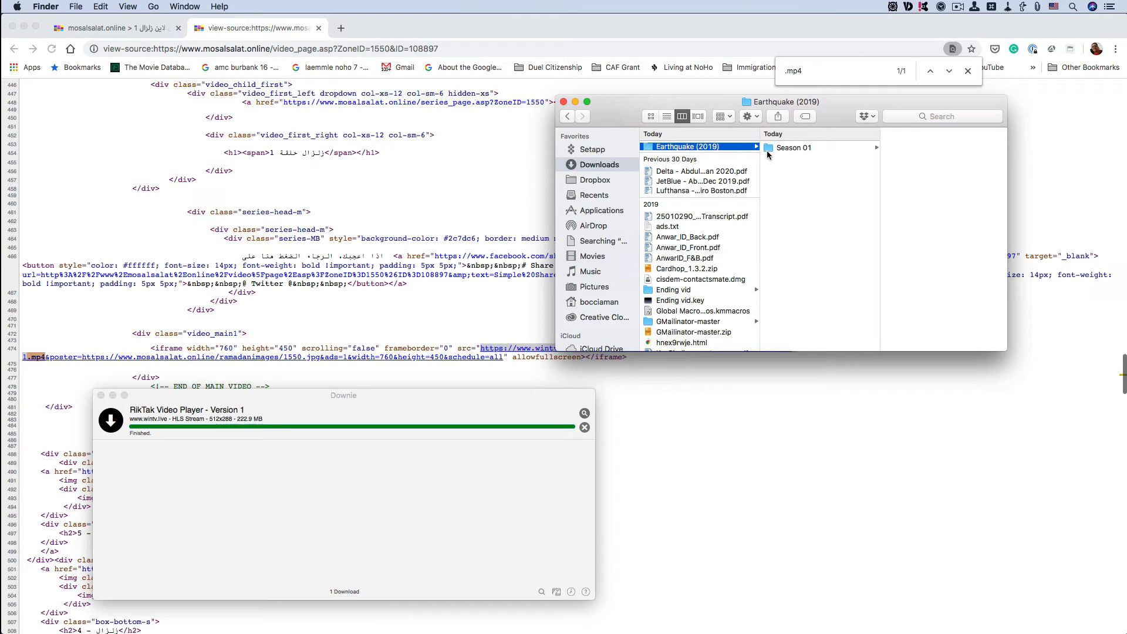
click(794, 148)
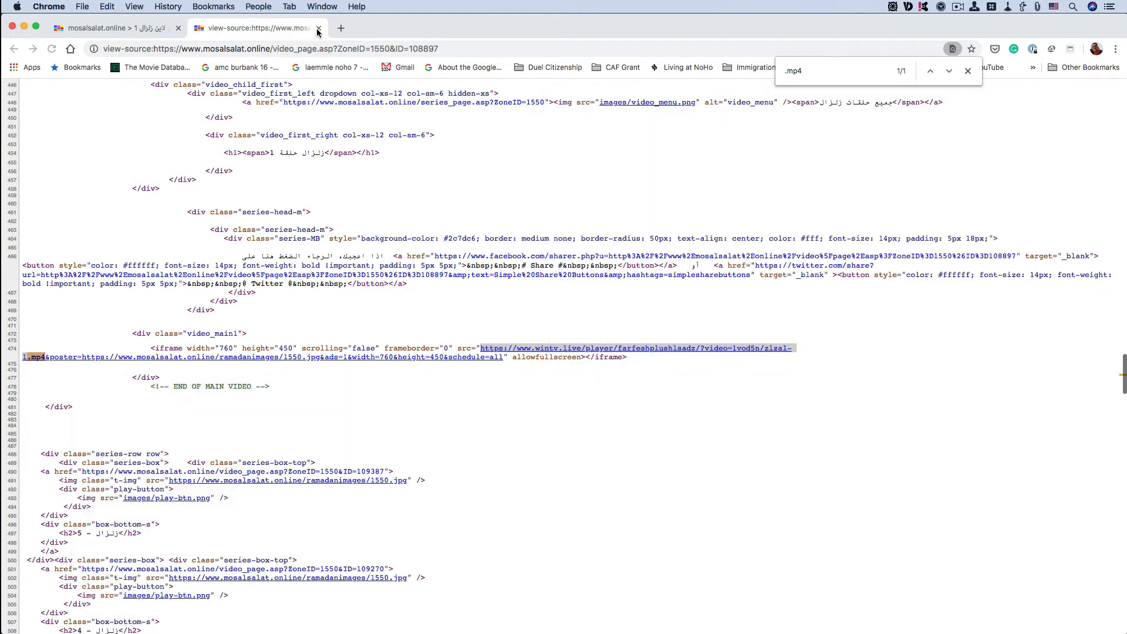
Close the page source tab and quit Google Chrome with Cmd+Q.
click(316, 28)
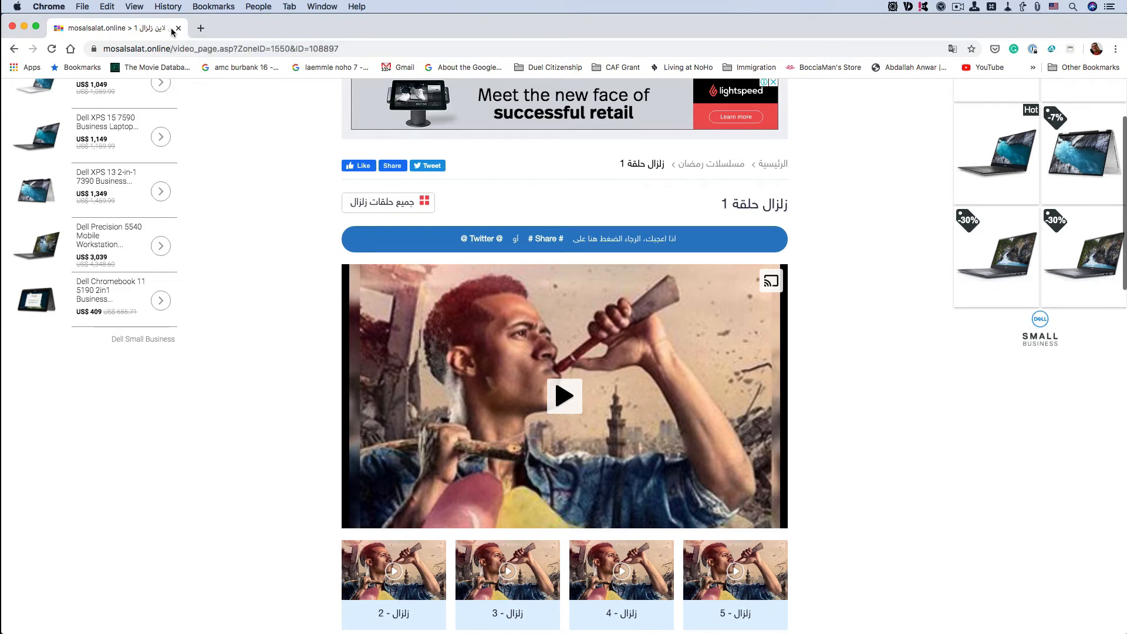
key(cmd+q)
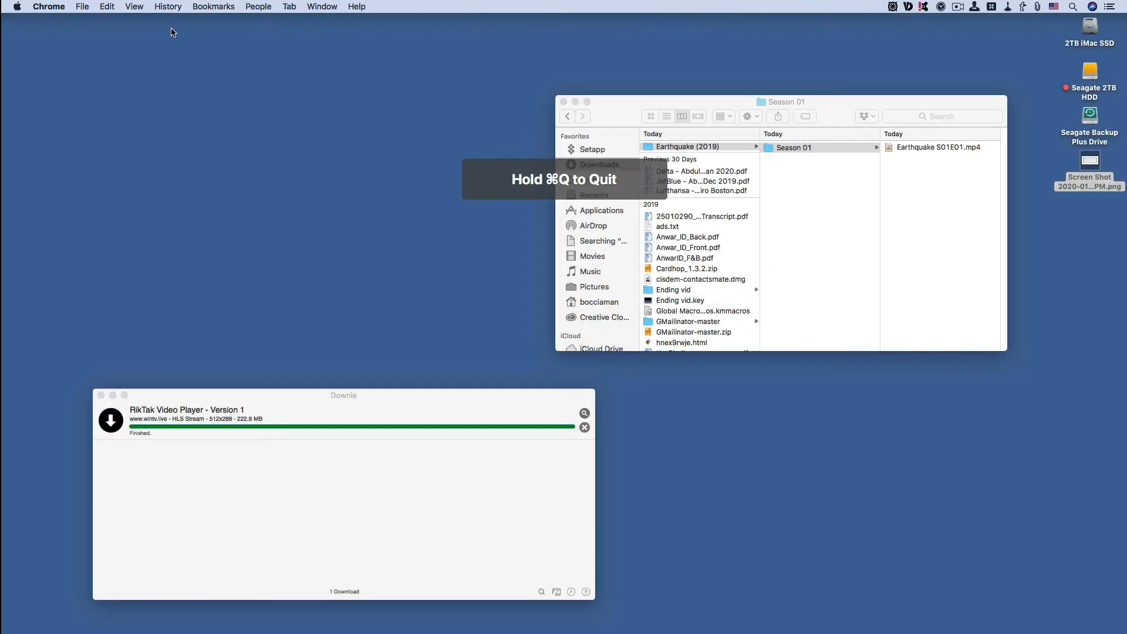
mouse_move(74, 57)
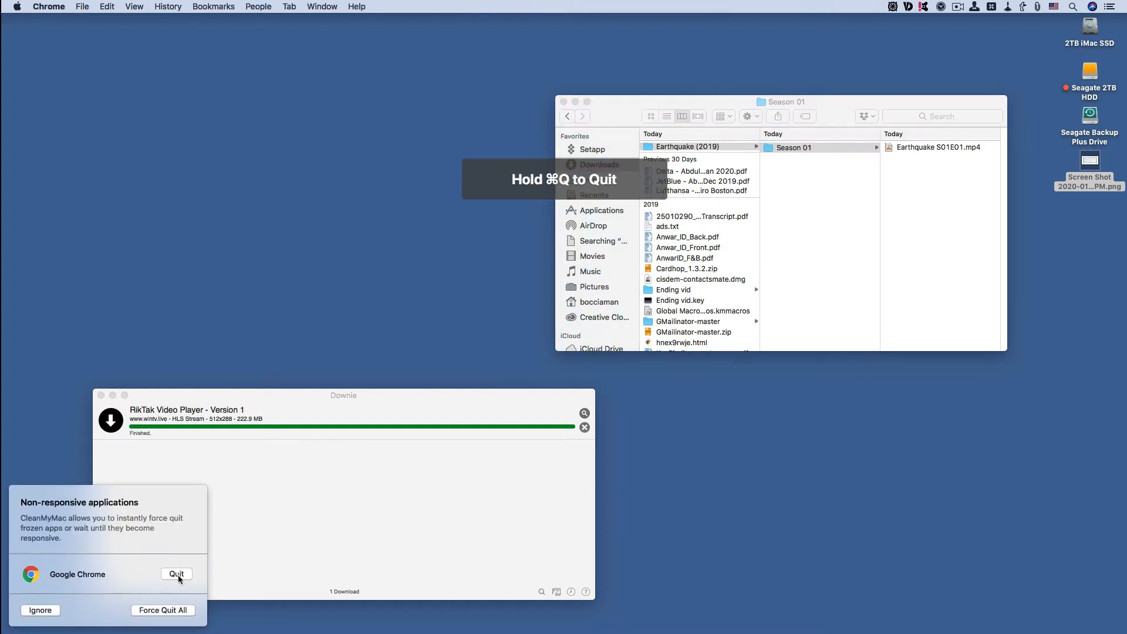
mouse_move(178, 600)
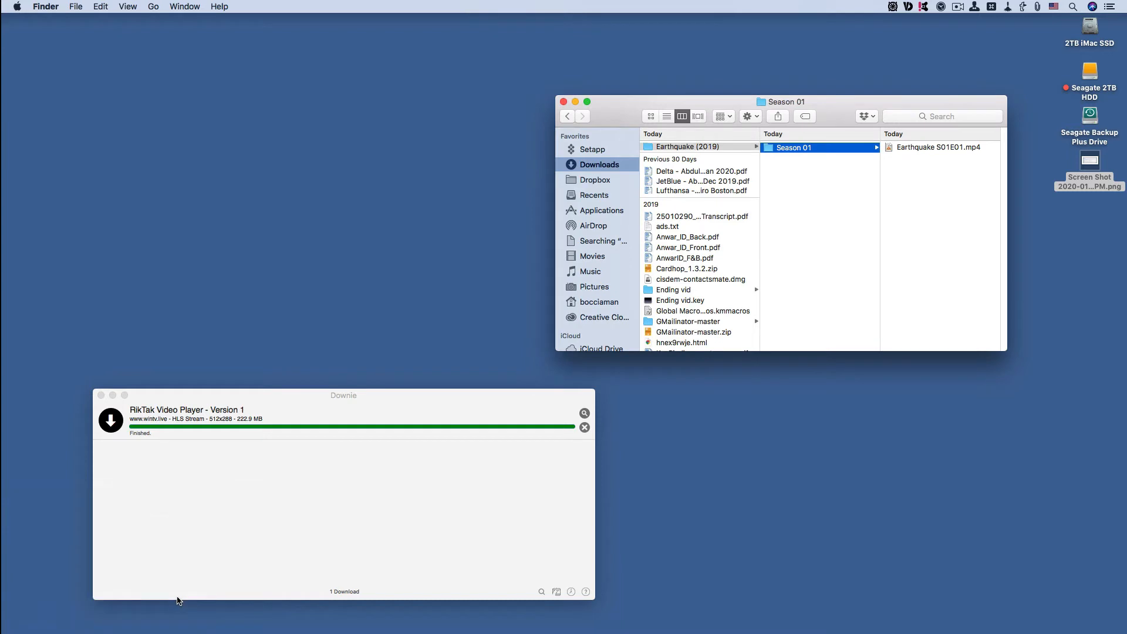
mouse_move(302, 416)
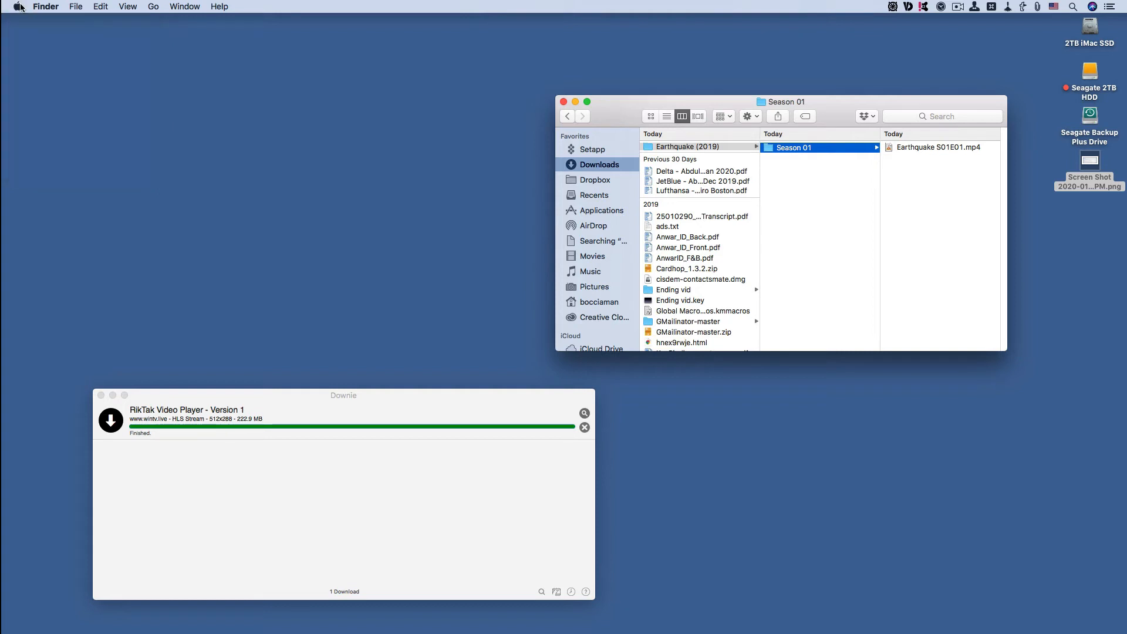
Open System Preferences' Hazel pane, then select Season 01 and its Zilzal rule.
click(17, 6)
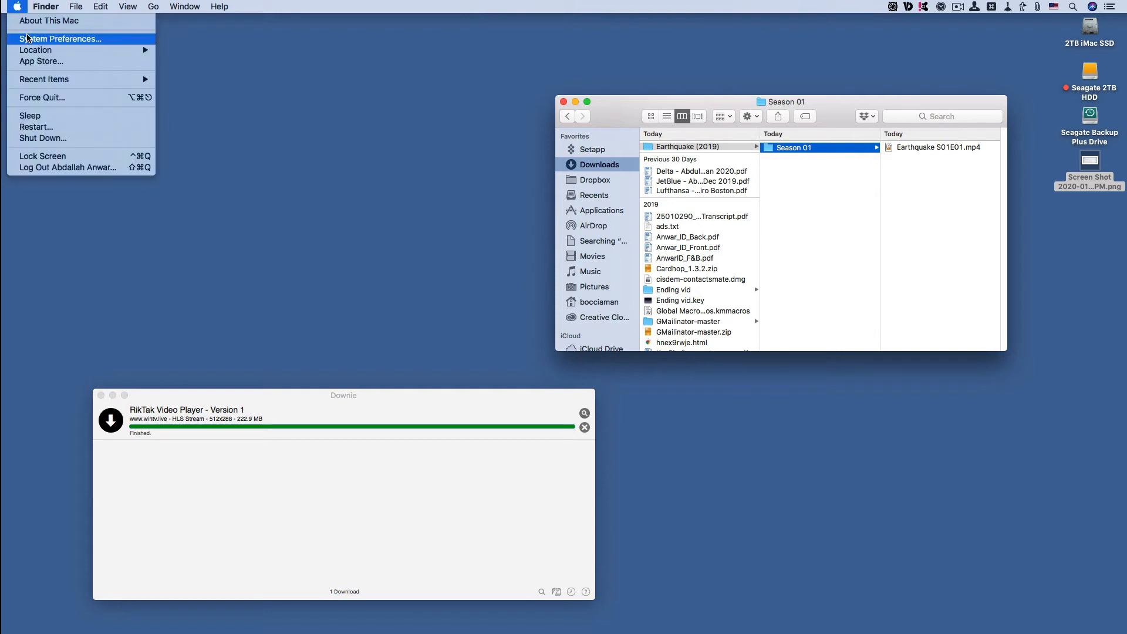
click(63, 38)
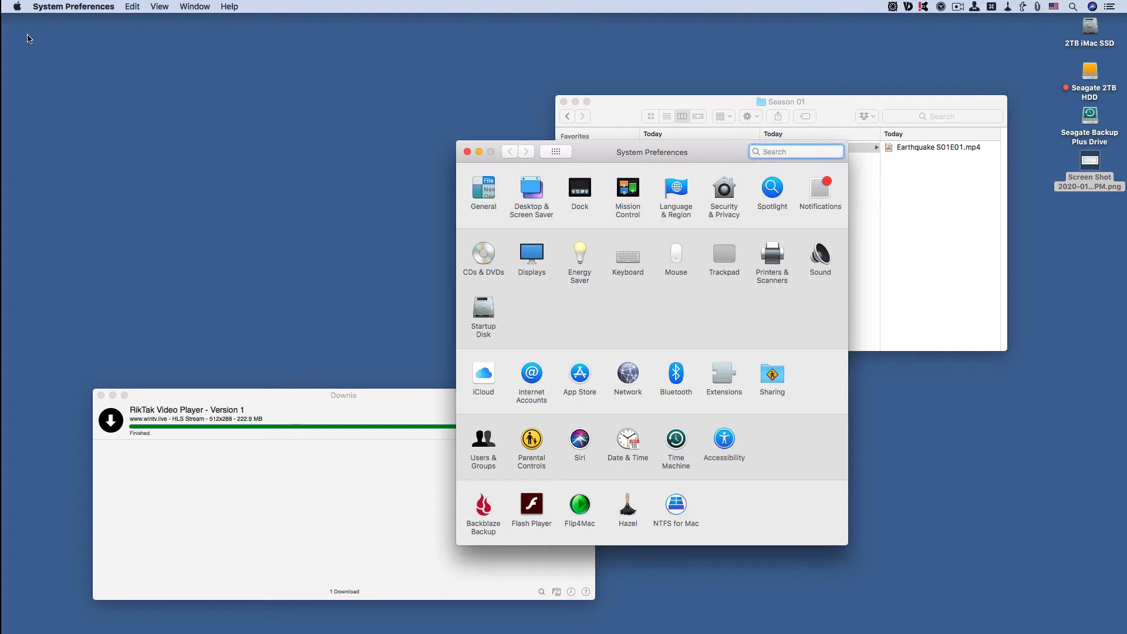
mouse_move(580, 429)
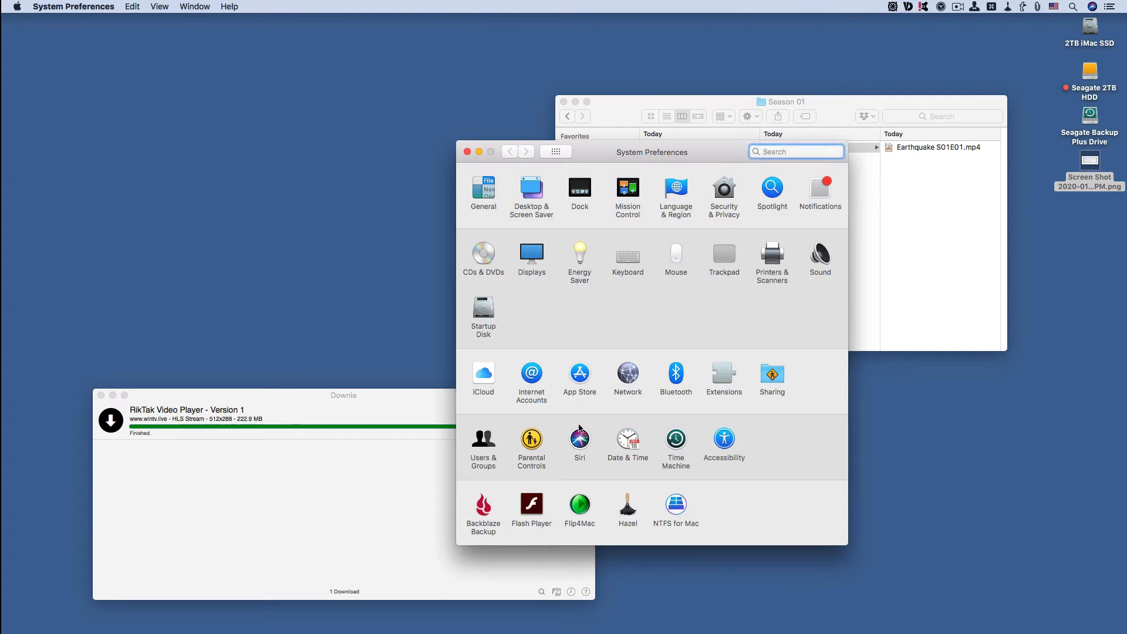
click(627, 505)
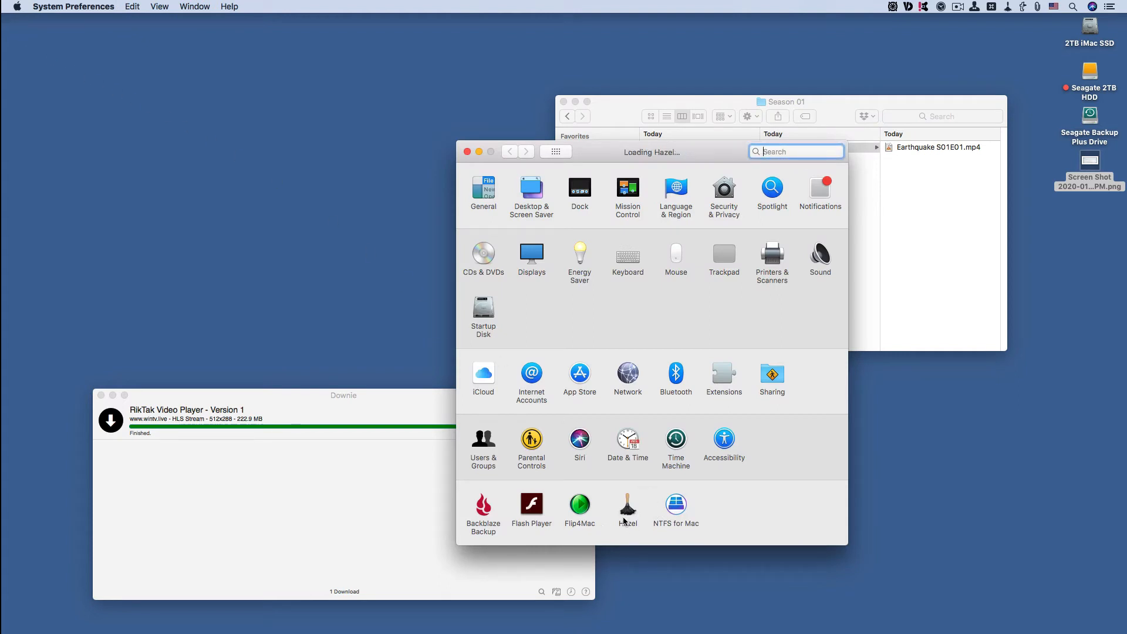
click(627, 507)
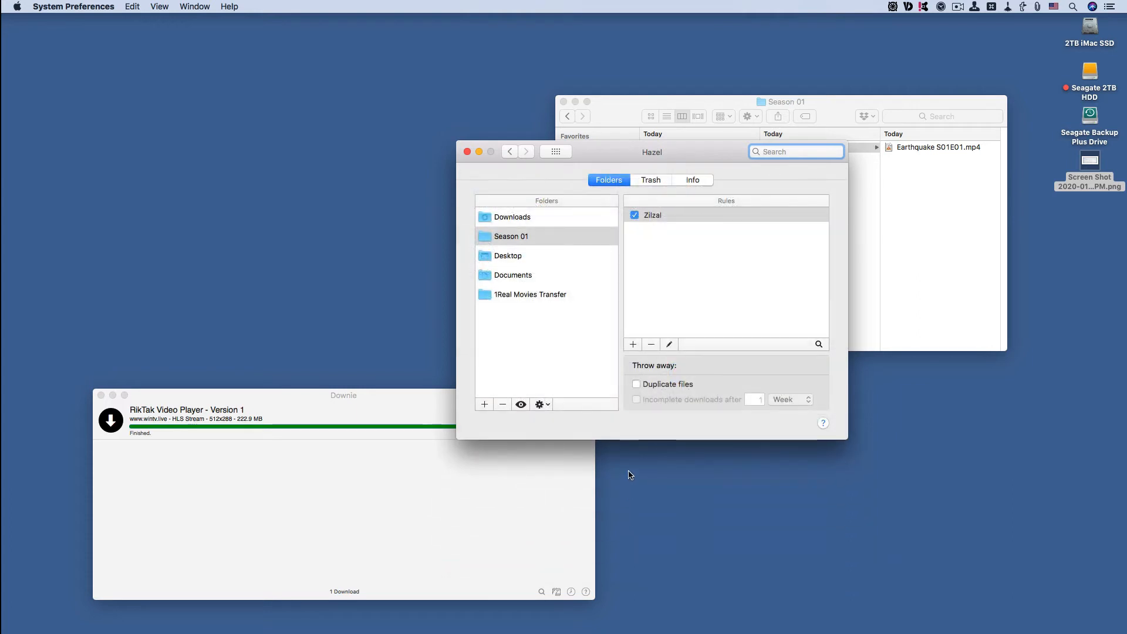
mouse_move(524, 282)
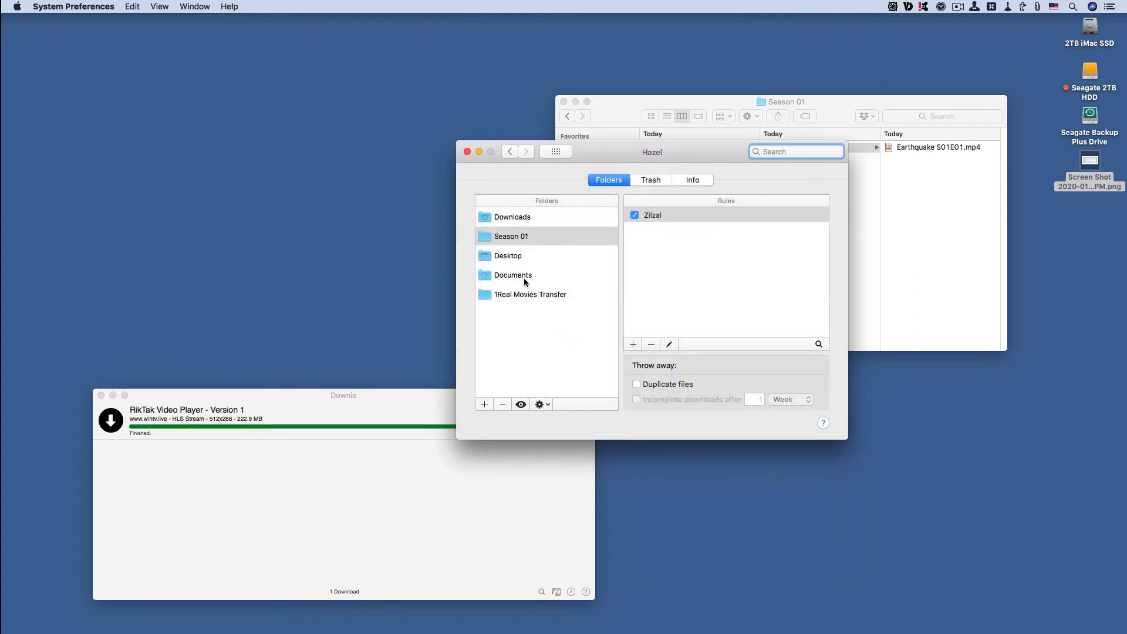
mouse_move(583, 224)
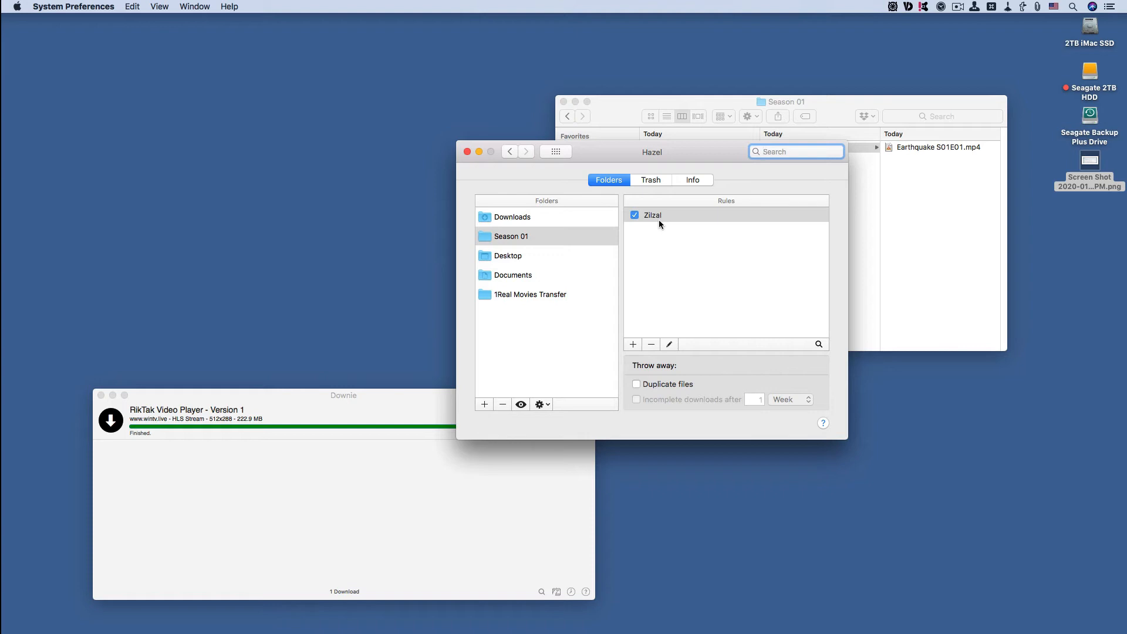
click(796, 151)
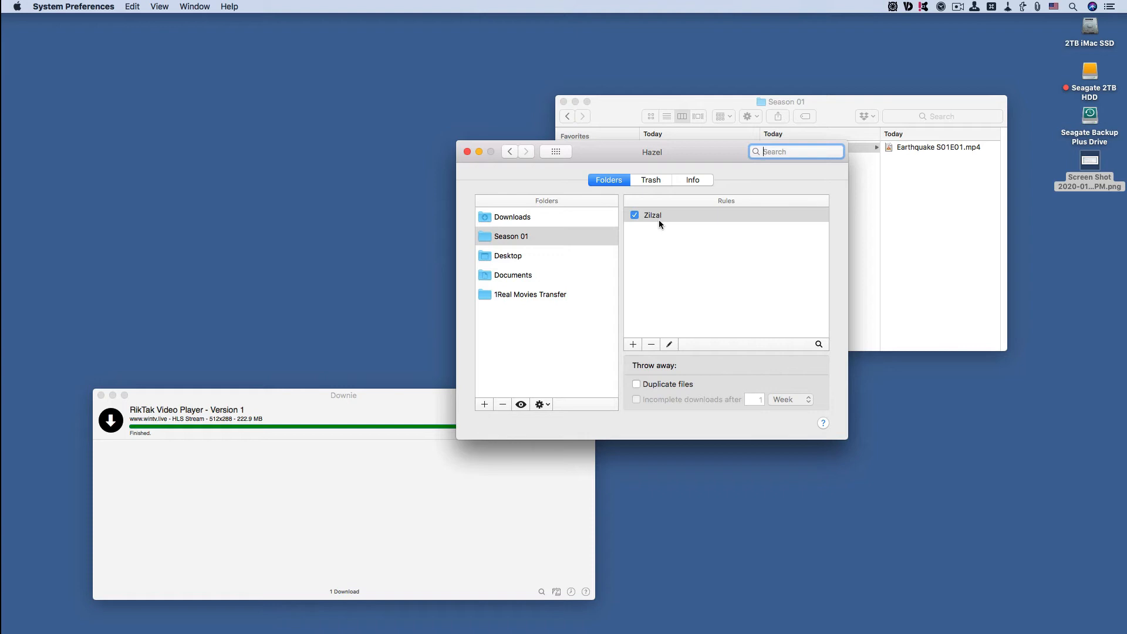
mouse_move(657, 222)
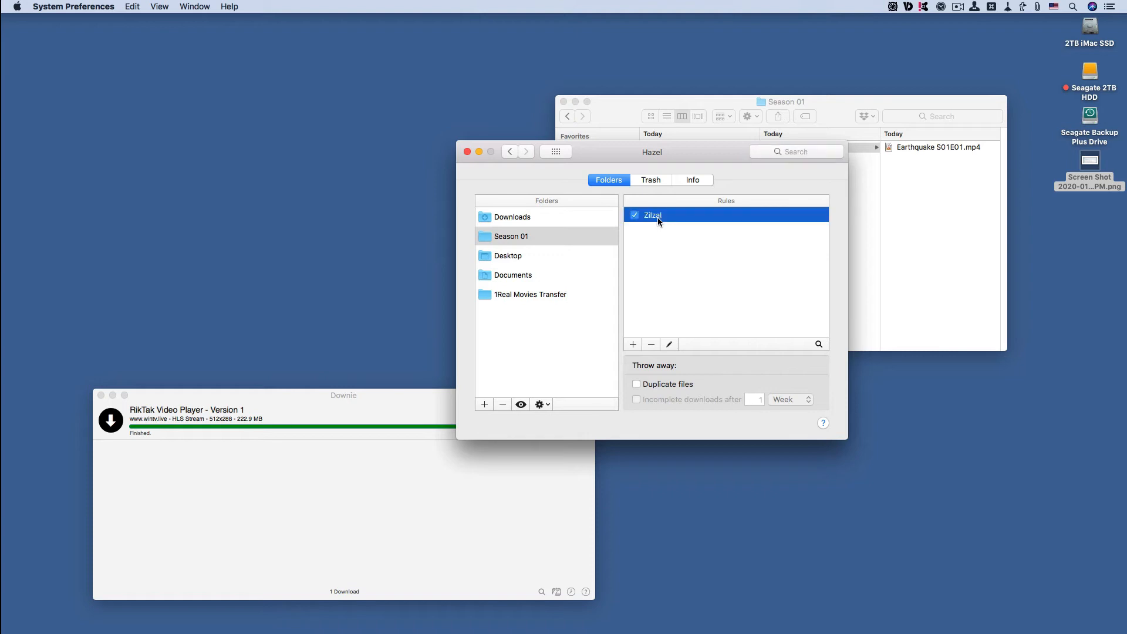
Open the Zilzal rule editor and inspect the .mp4 extension condition value.
double_click(652, 215)
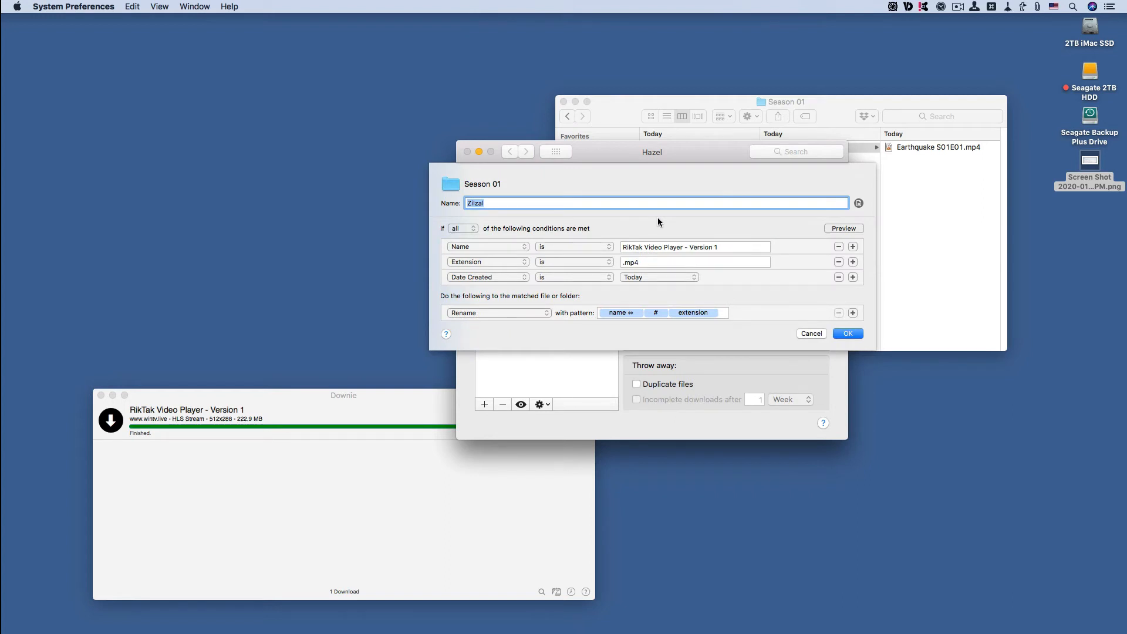
mouse_move(626, 223)
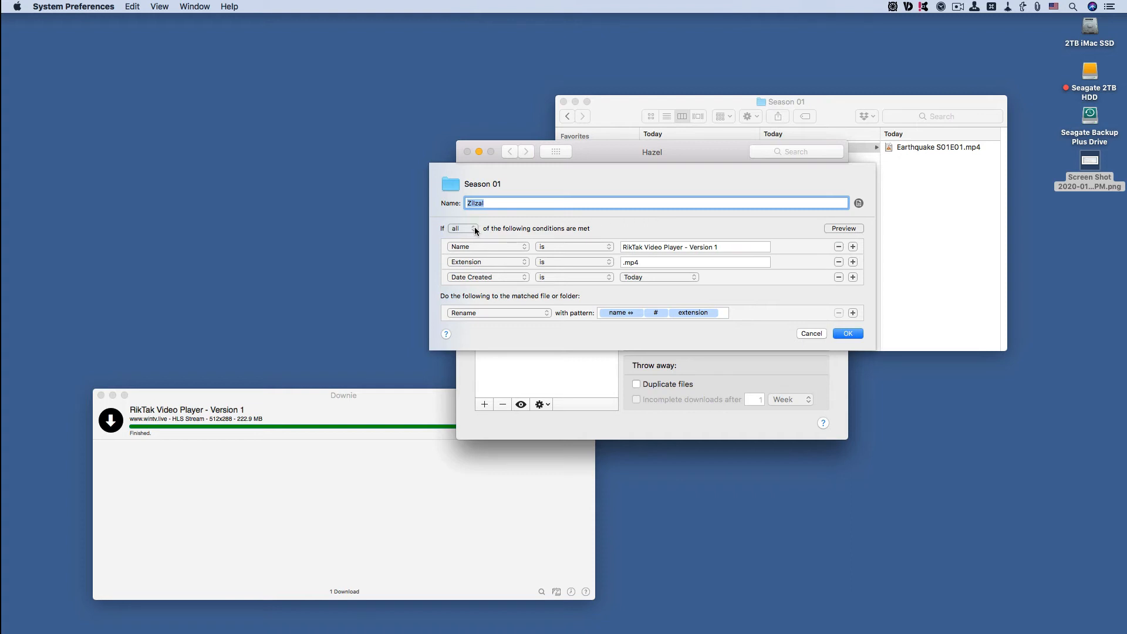
mouse_move(505, 241)
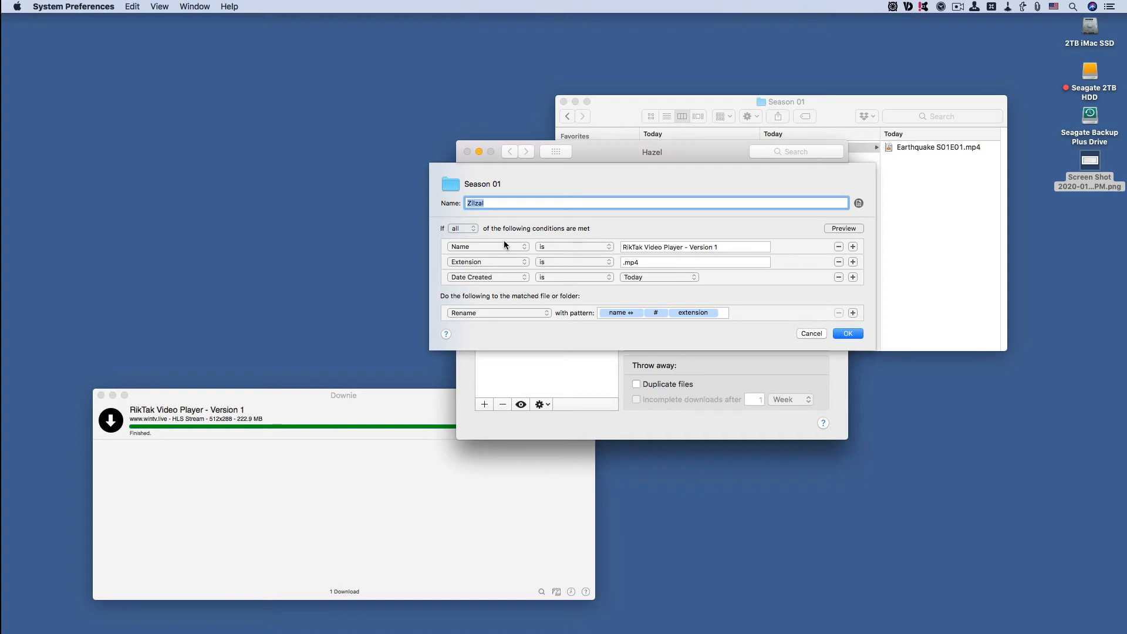
mouse_move(645, 271)
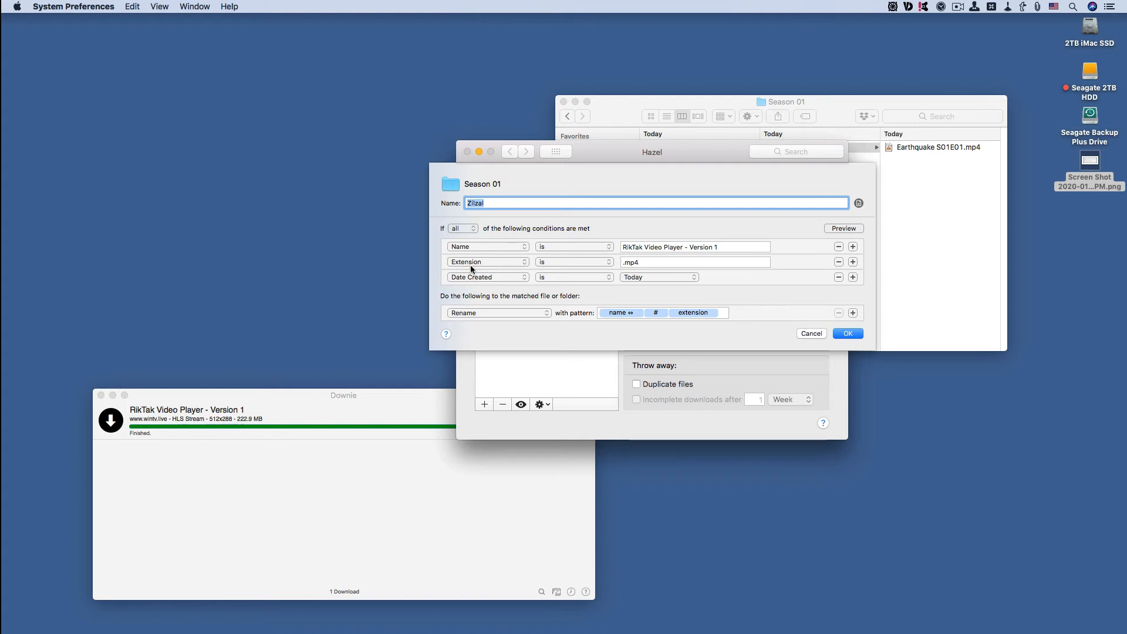
mouse_move(199, 412)
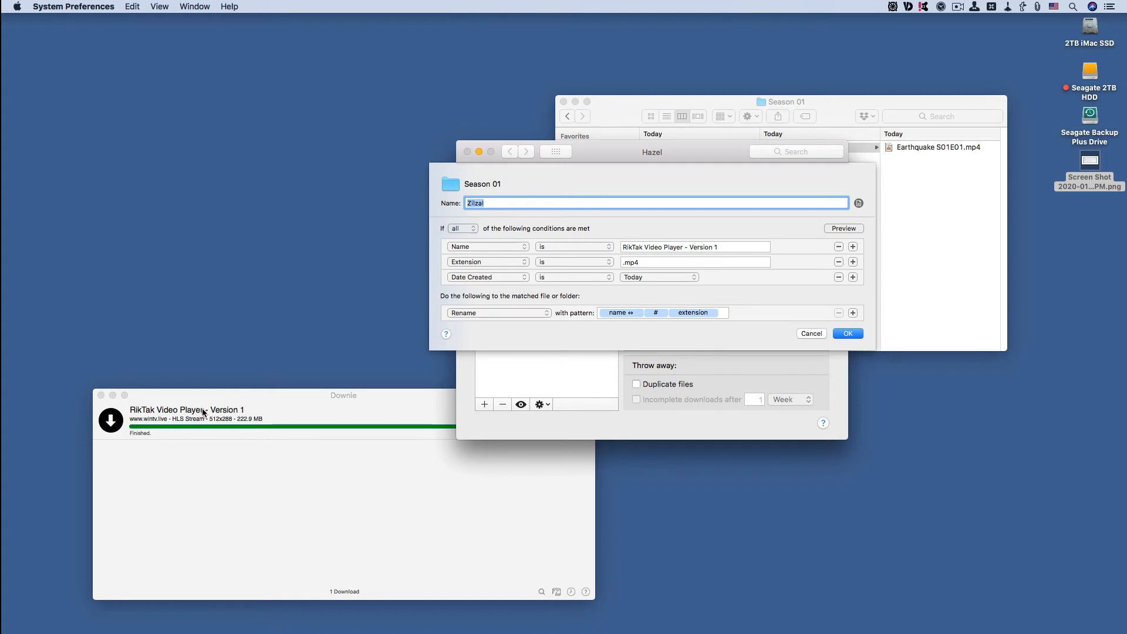
mouse_move(663, 244)
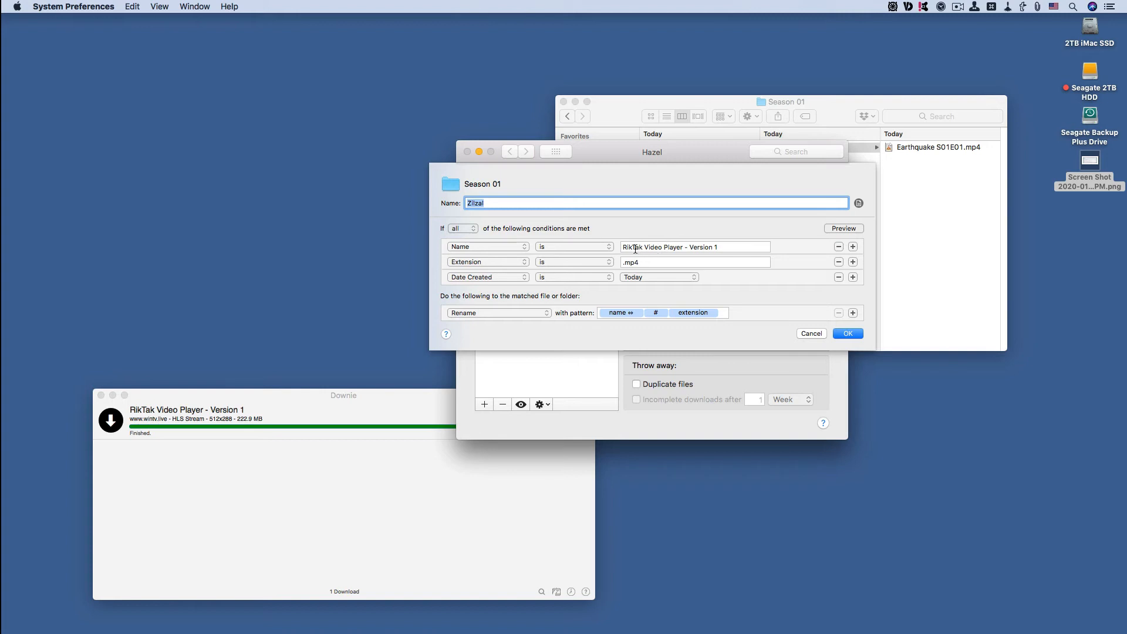
mouse_move(627, 247)
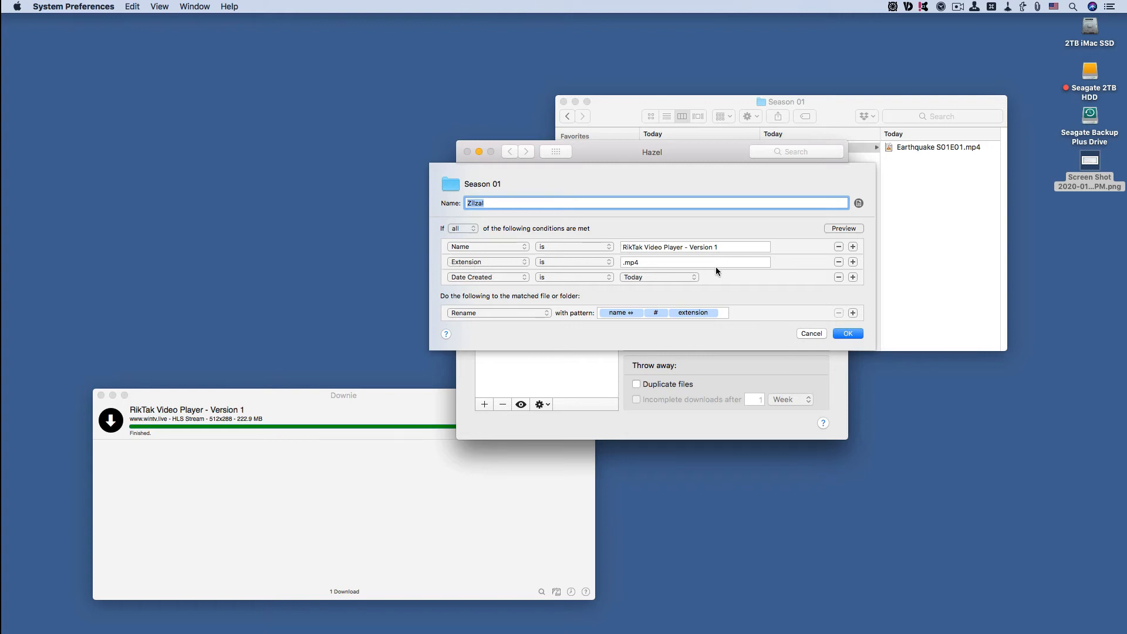
click(695, 262)
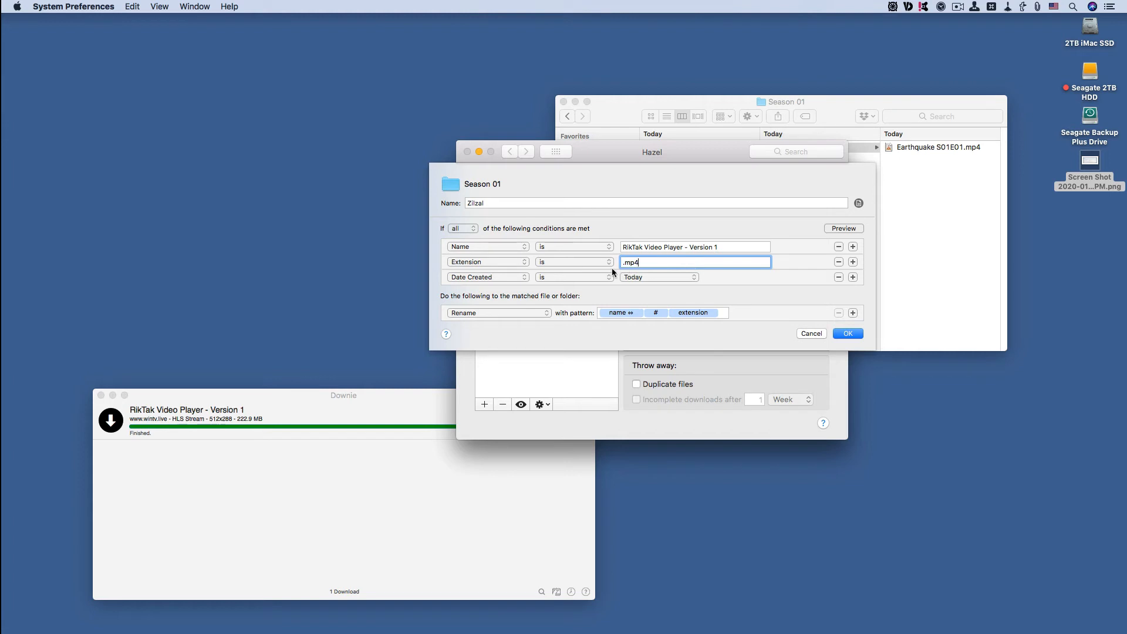
mouse_move(505, 279)
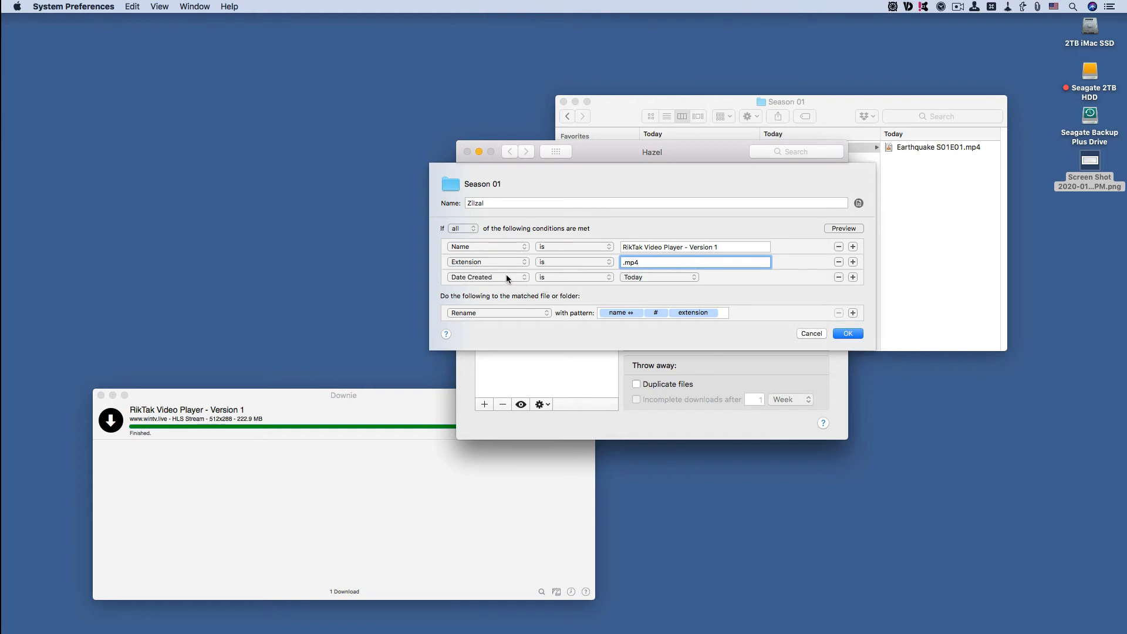
mouse_move(510, 276)
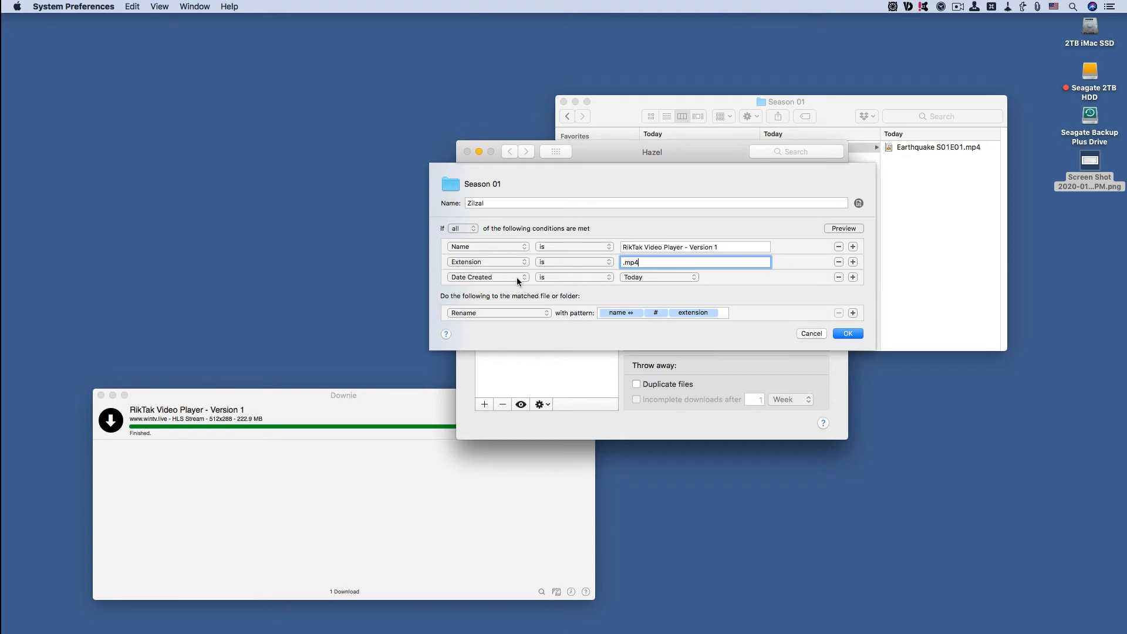
mouse_move(544, 282)
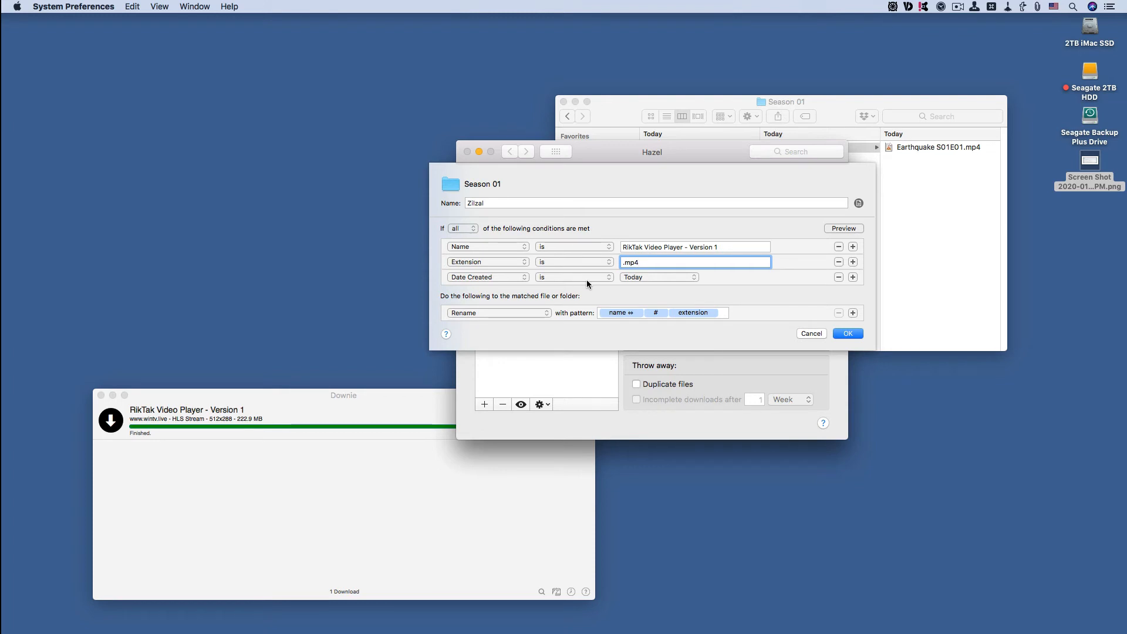
mouse_move(596, 284)
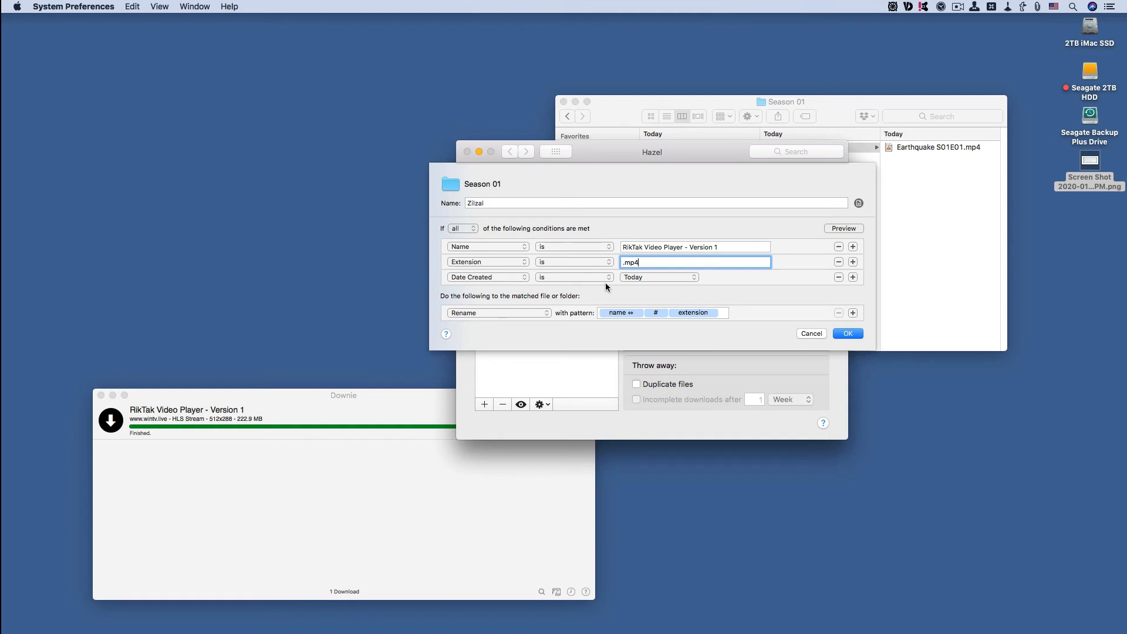
mouse_move(602, 288)
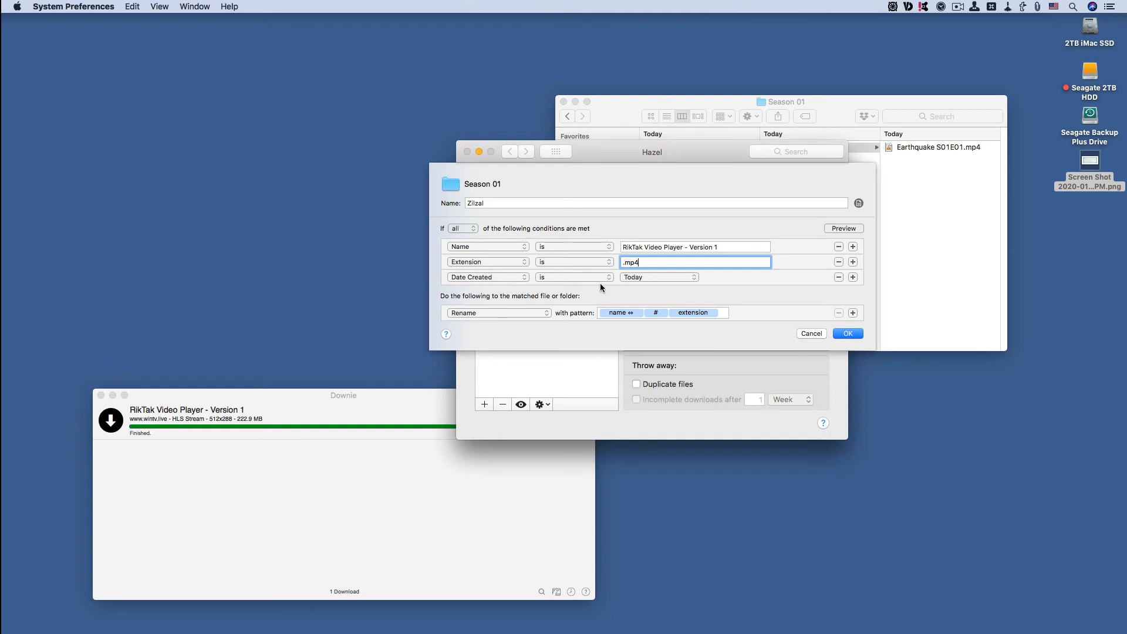
mouse_move(583, 259)
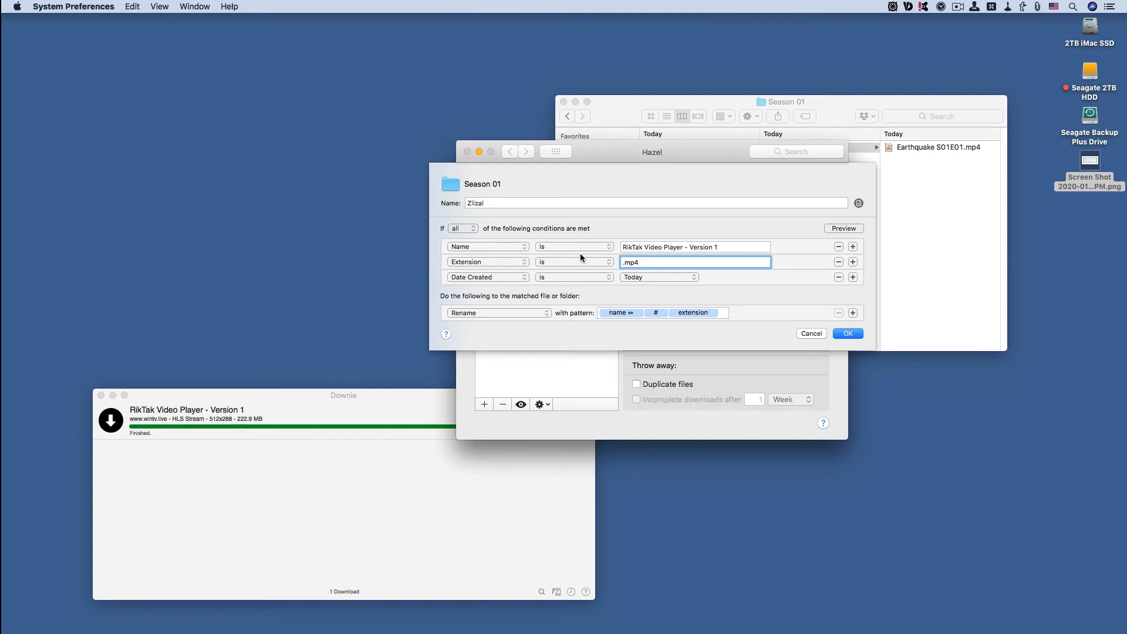
mouse_move(562, 228)
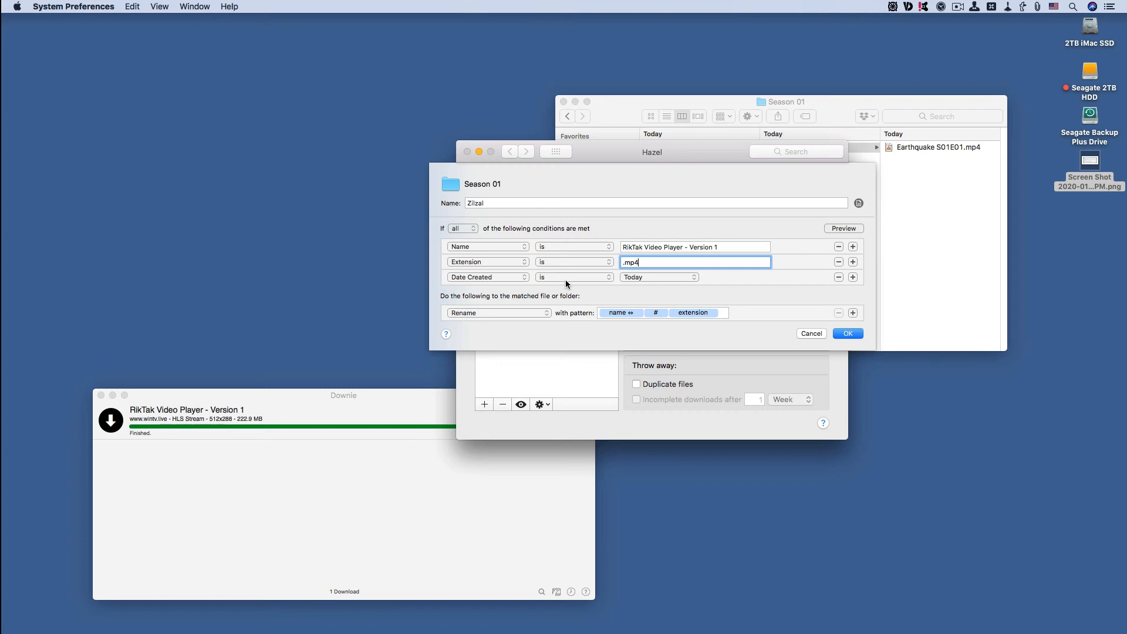
mouse_move(548, 298)
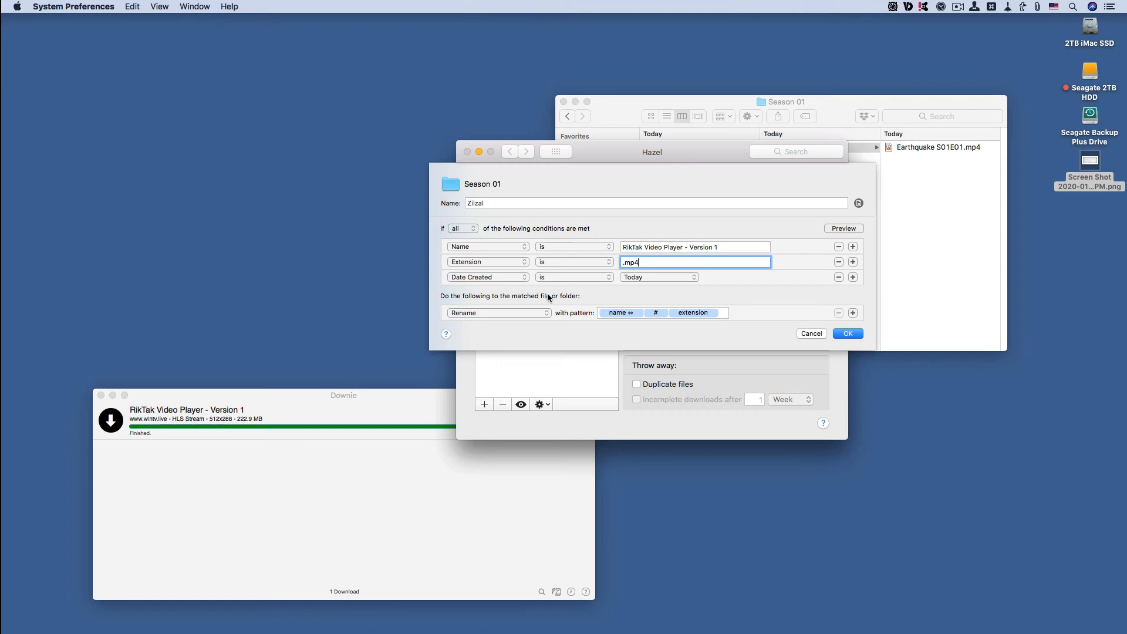
click(497, 311)
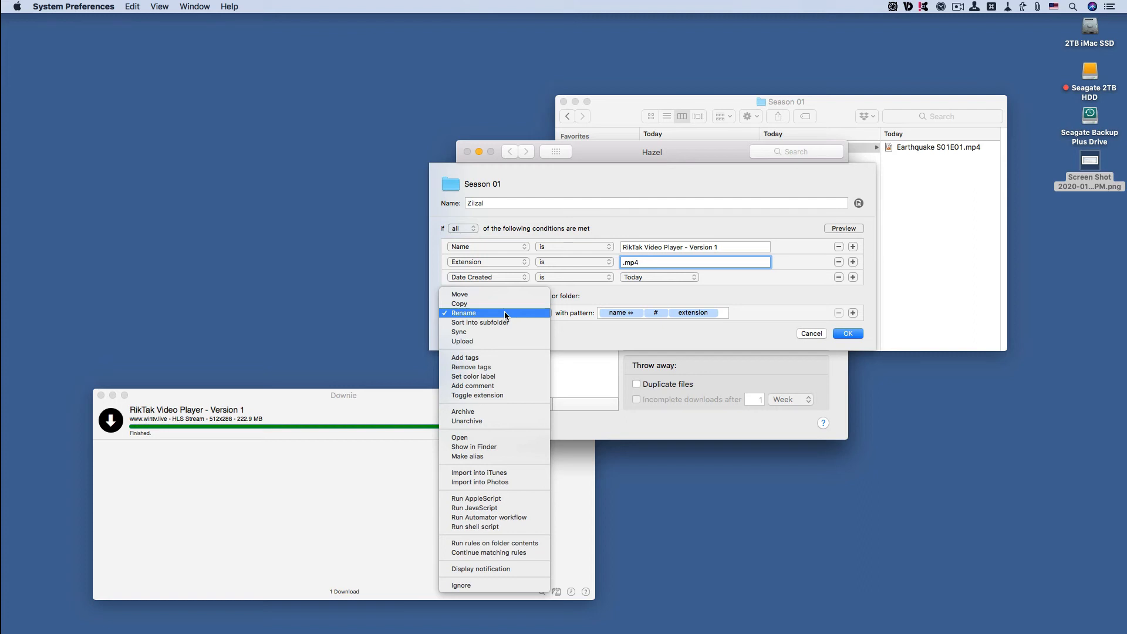
click(463, 313)
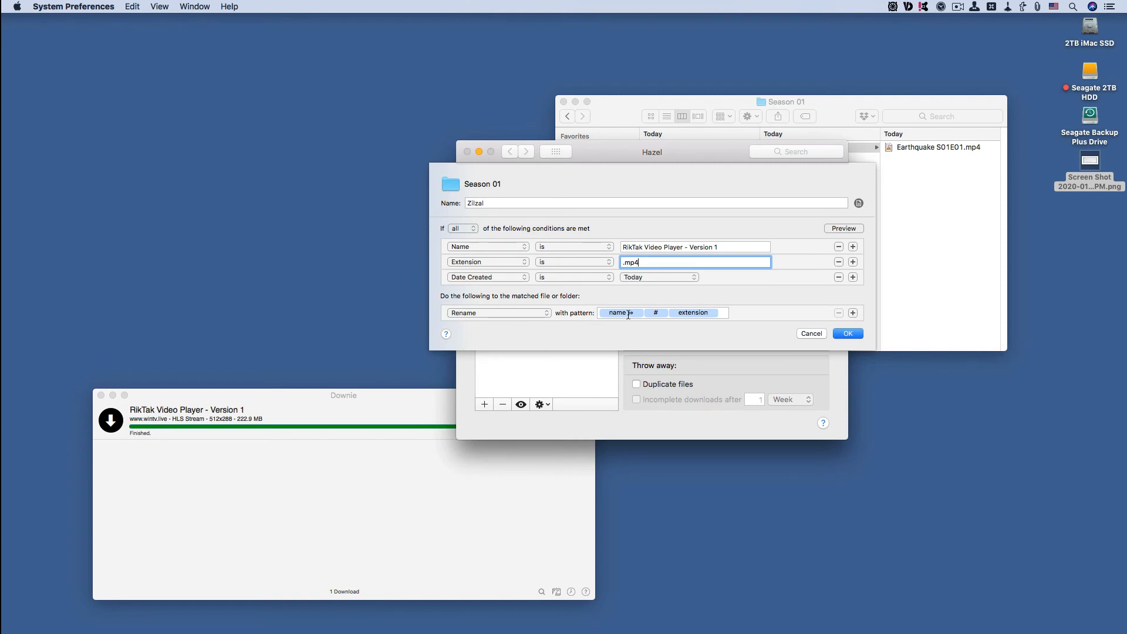
Replace 'RikTak Video Player' in the name token with 'Earthquake S01E'.
click(620, 312)
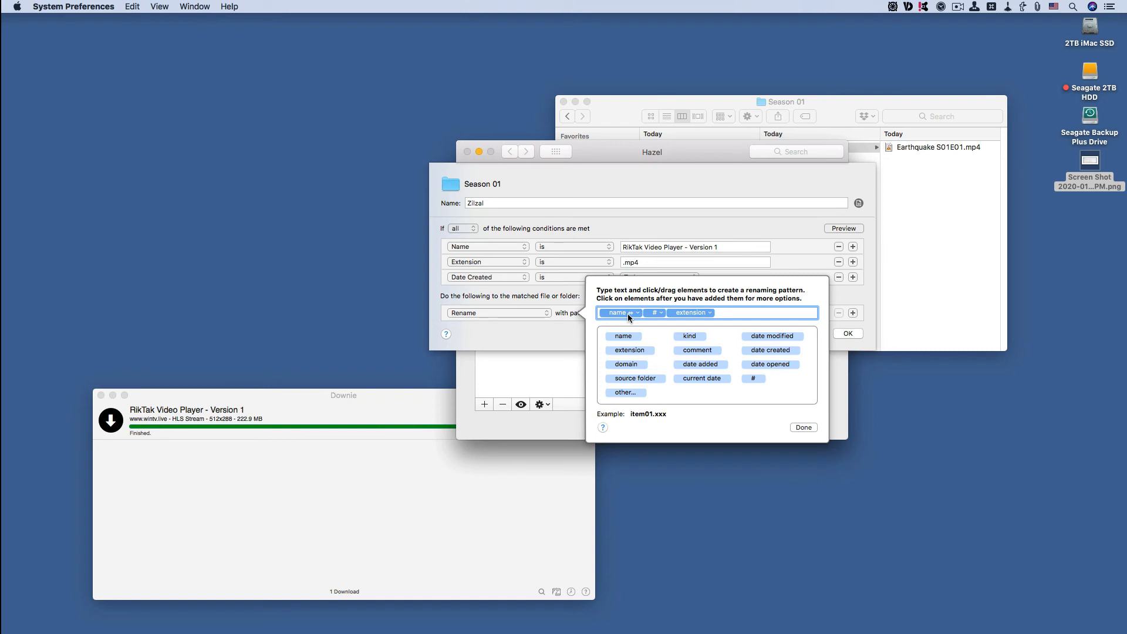
mouse_move(627, 322)
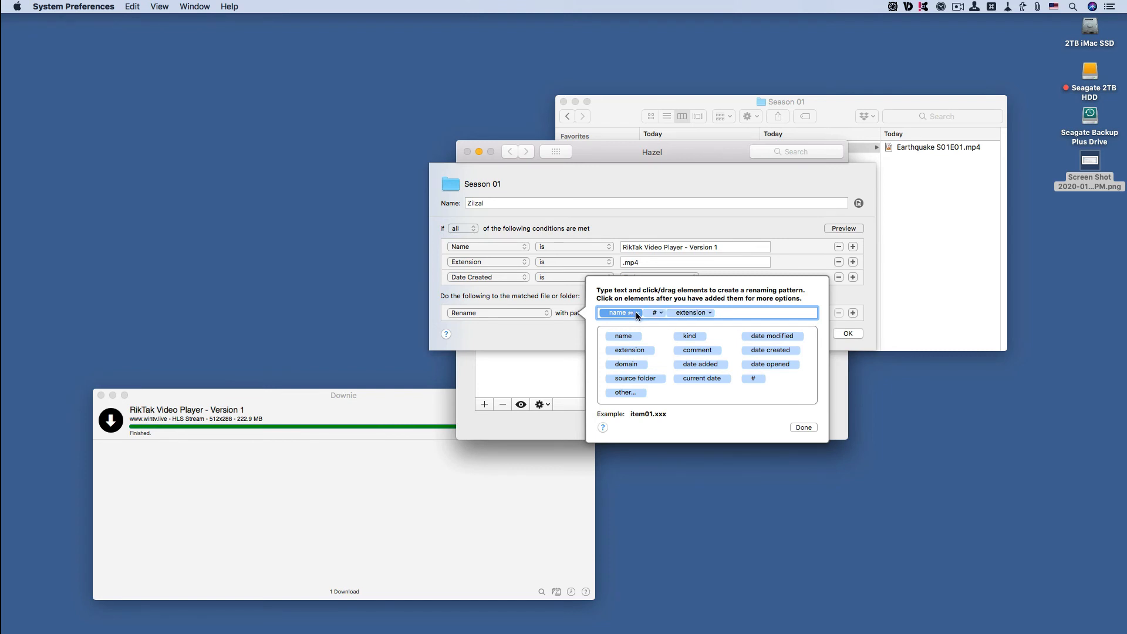
click(636, 312)
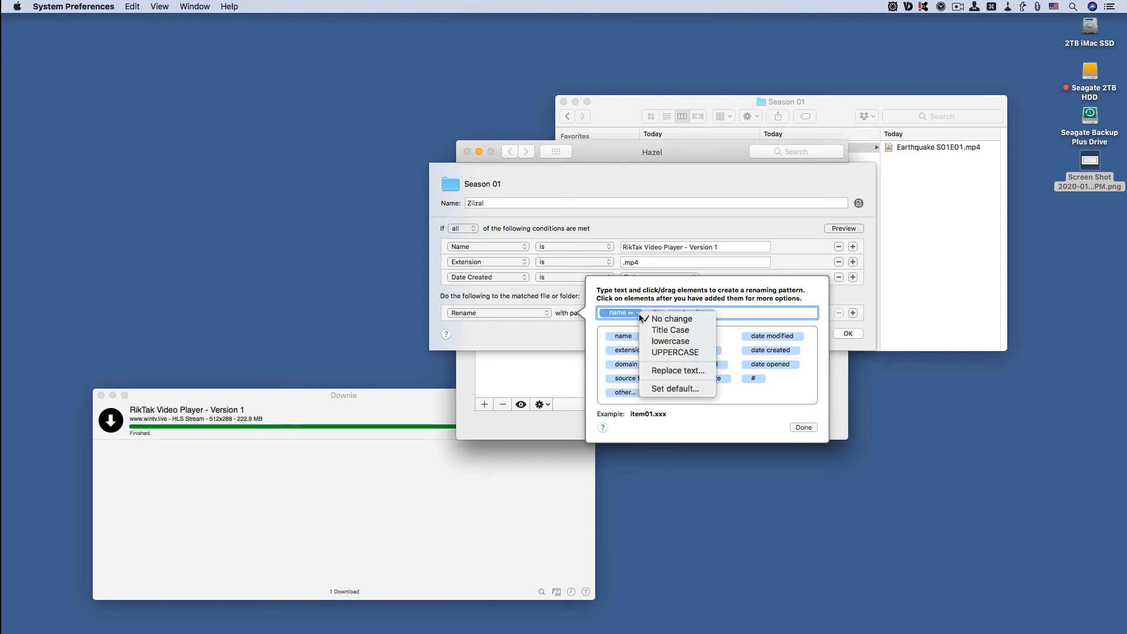
mouse_move(670, 318)
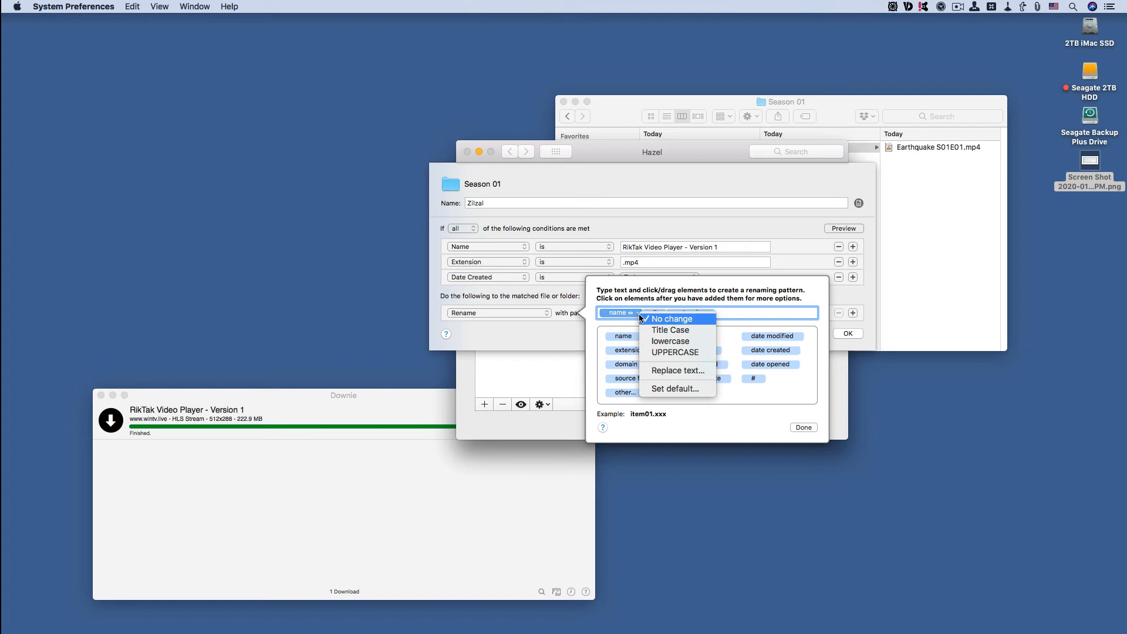
mouse_move(667, 367)
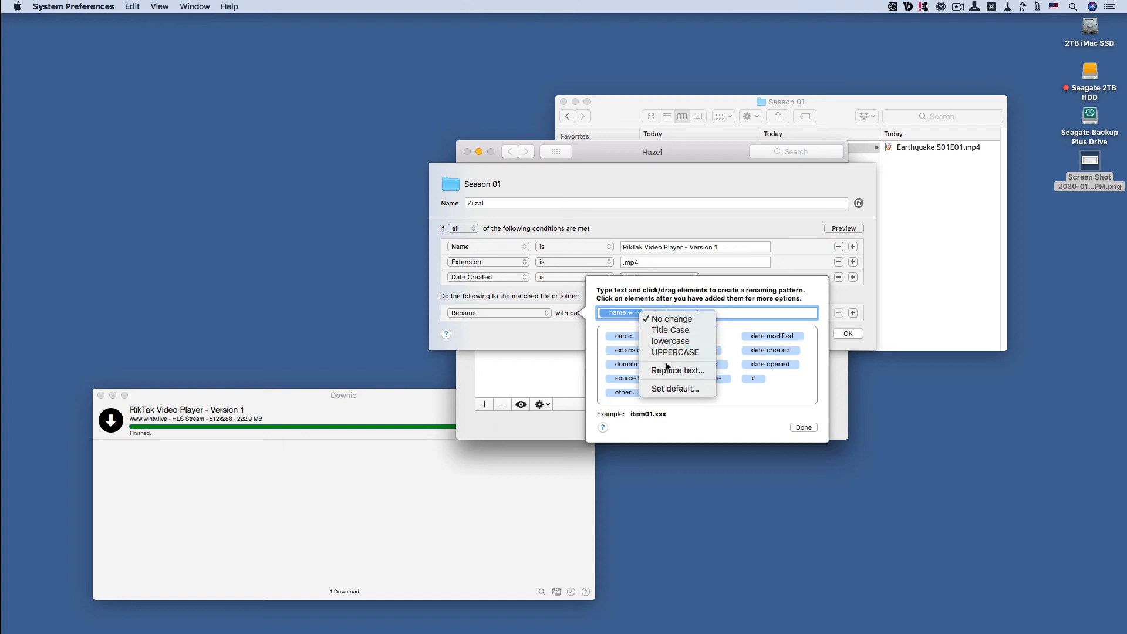
mouse_move(677, 370)
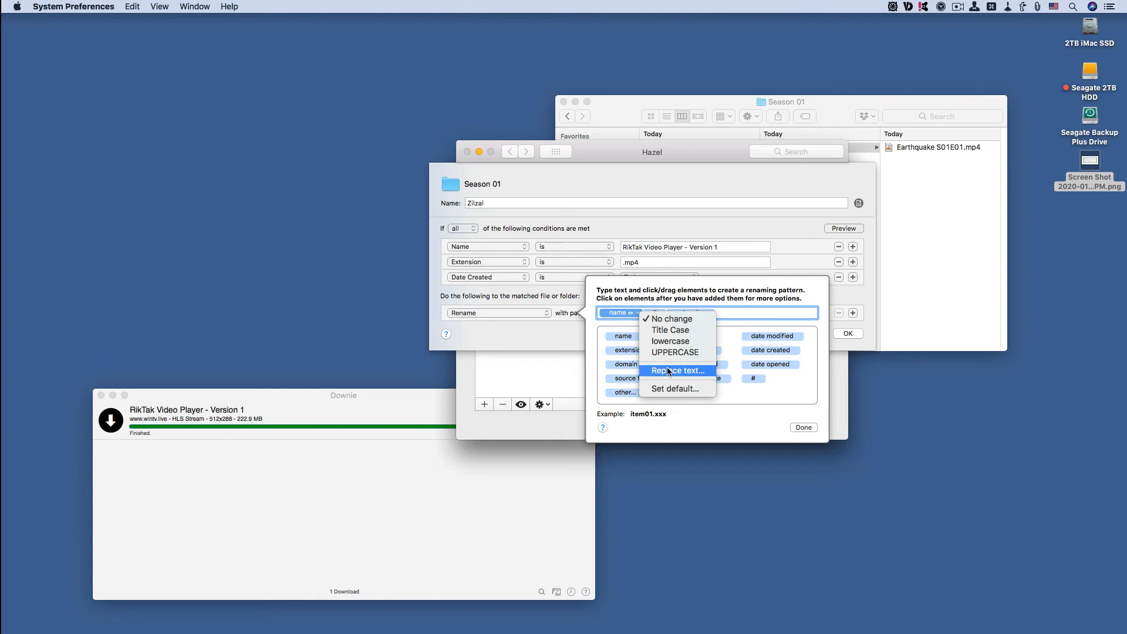
click(676, 371)
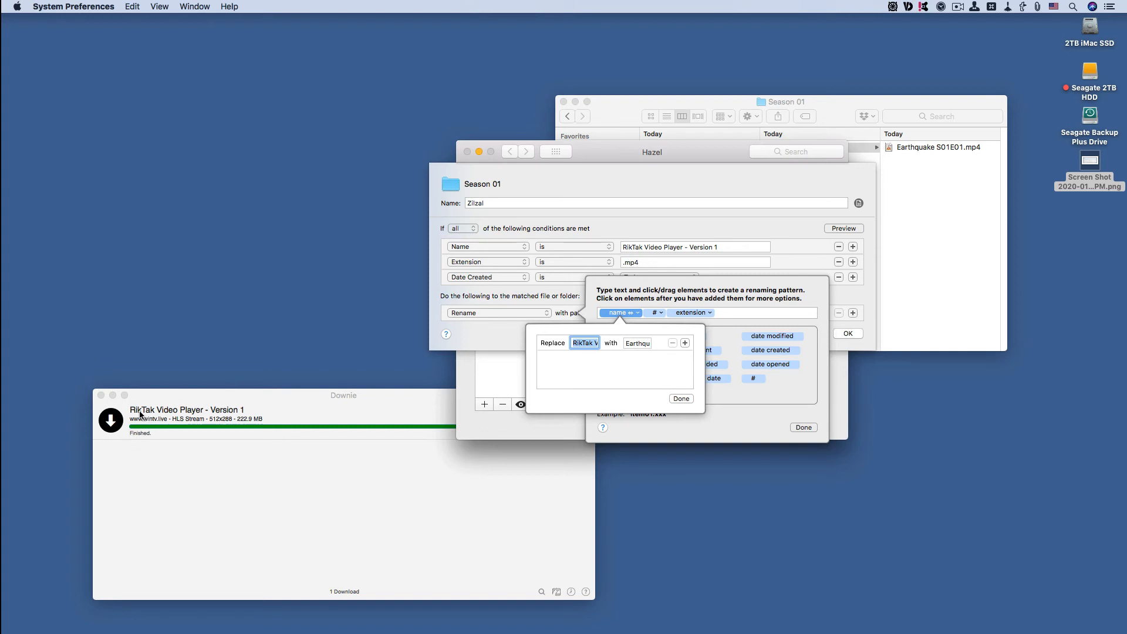
mouse_move(591, 371)
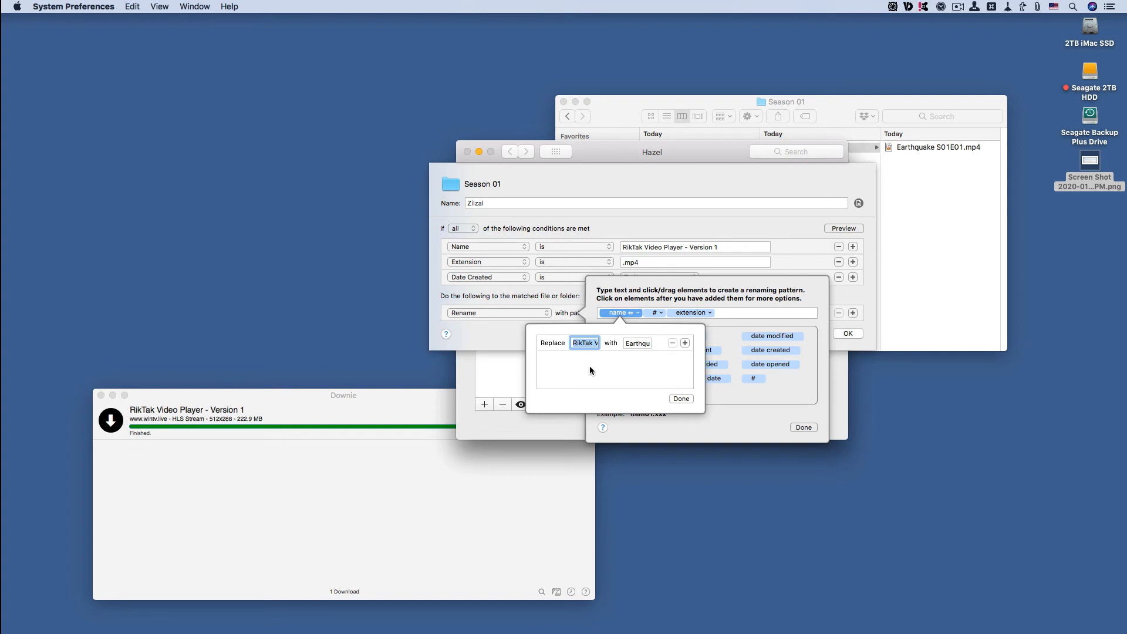
click(584, 343)
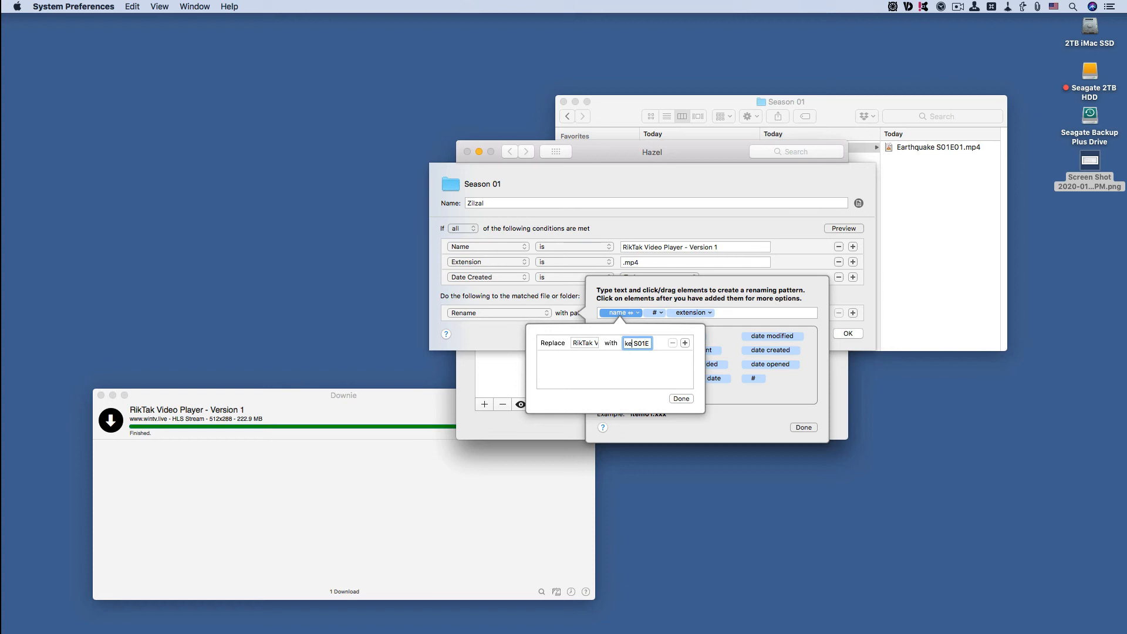
text(Earthqu)
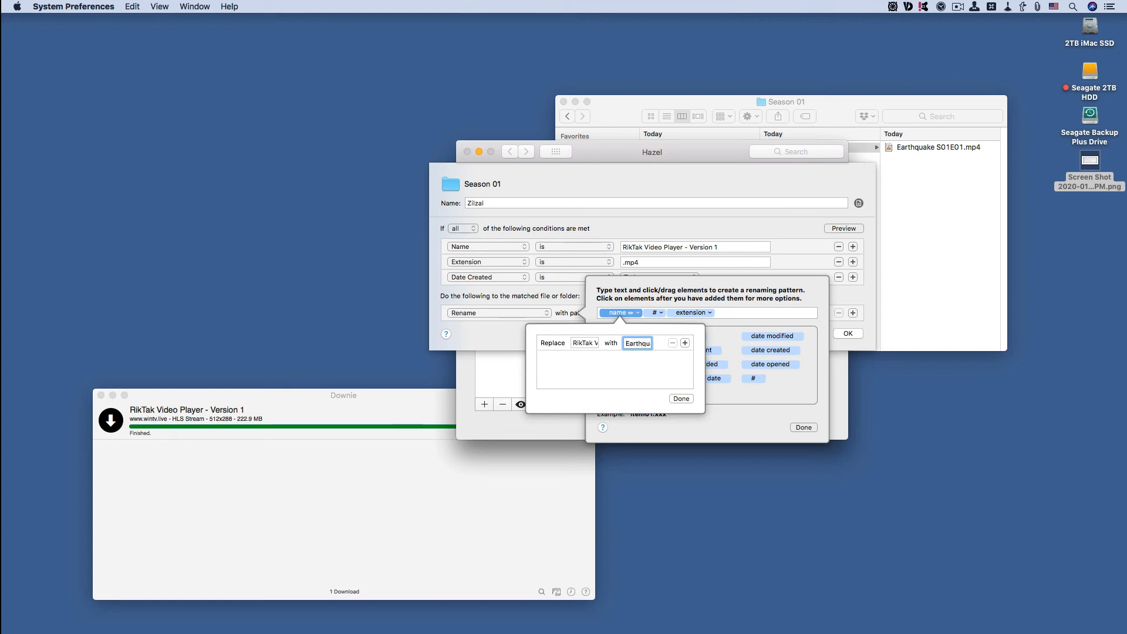
text(ke S01E)
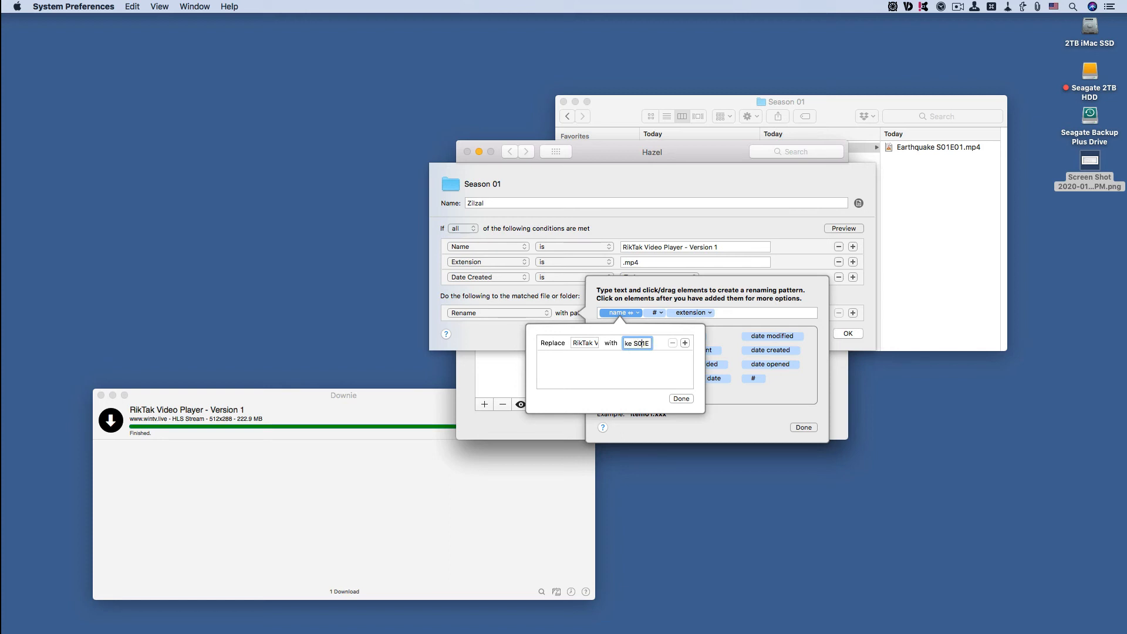
mouse_move(661, 380)
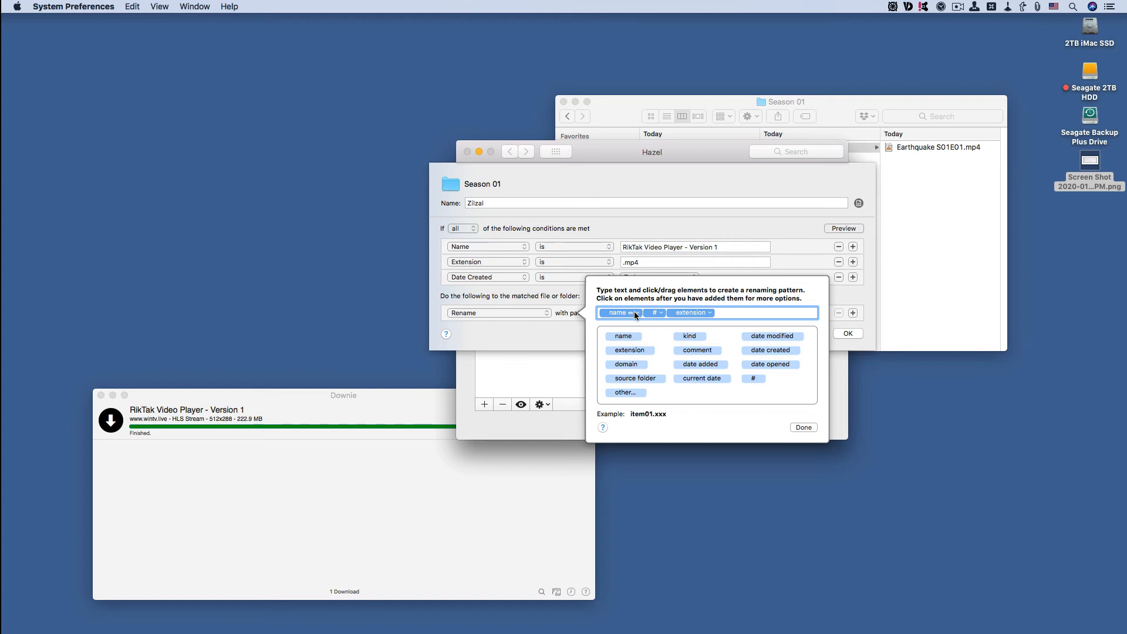
mouse_move(649, 317)
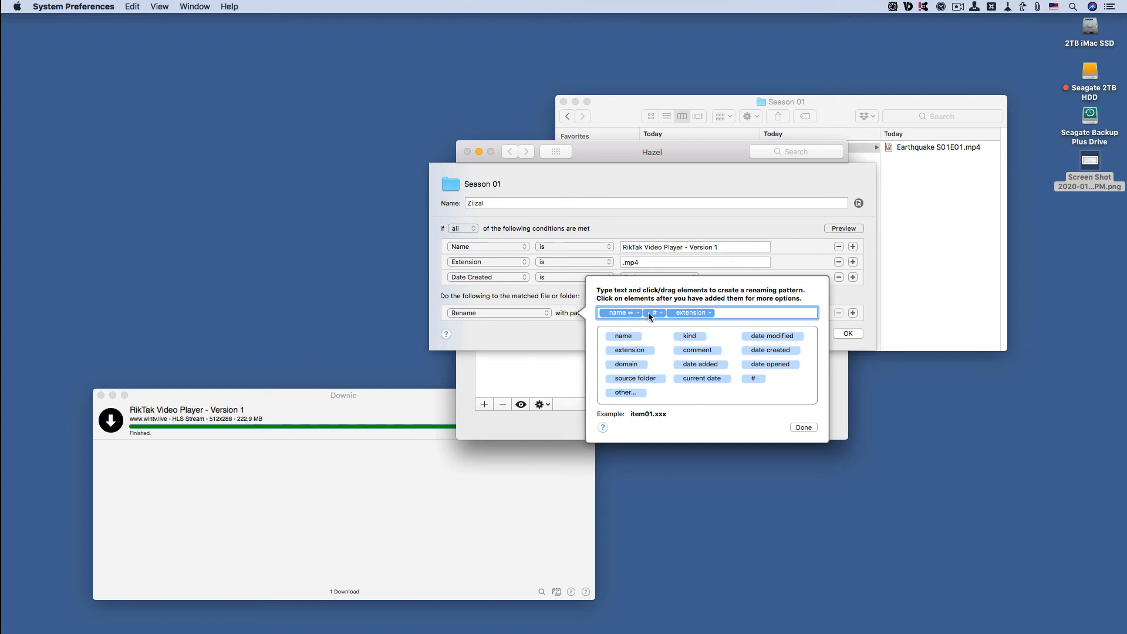
click(653, 311)
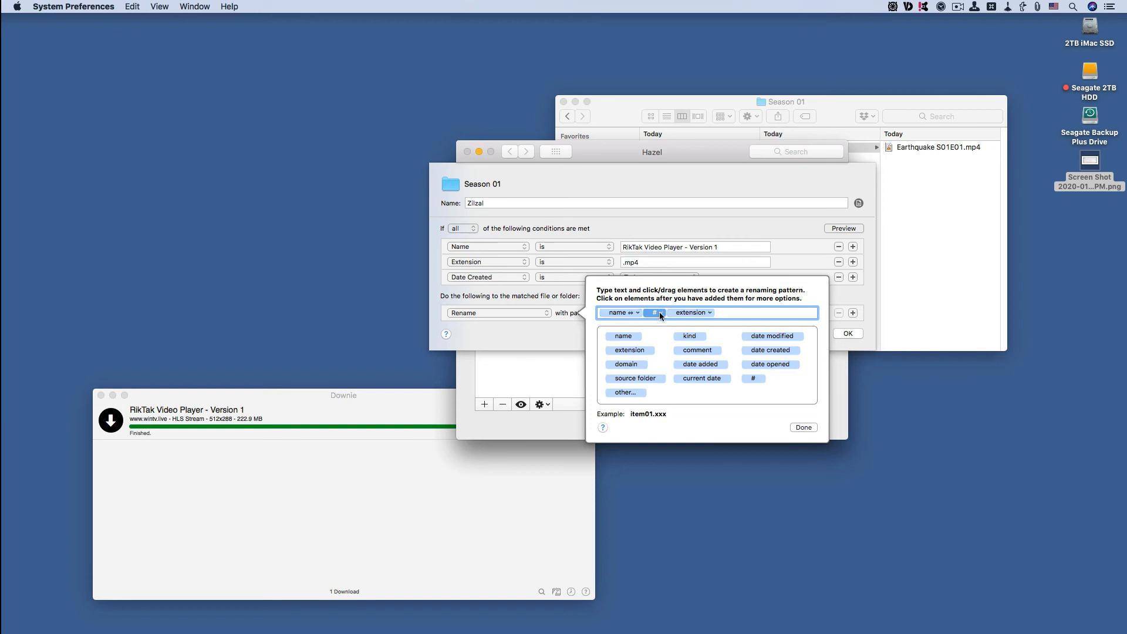
click(653, 312)
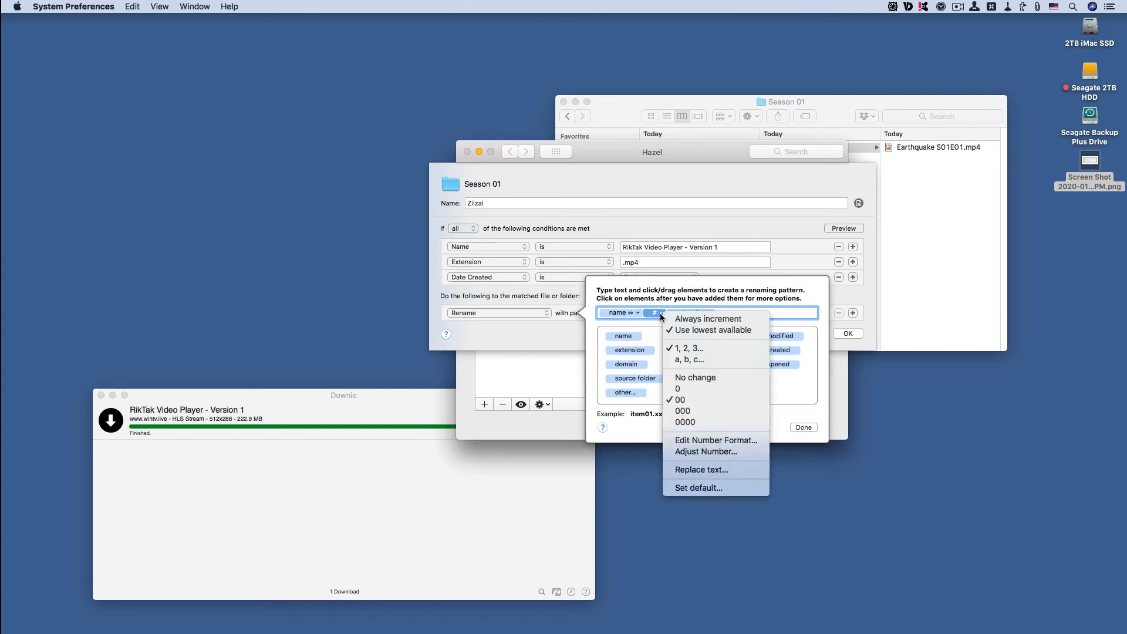
click(654, 311)
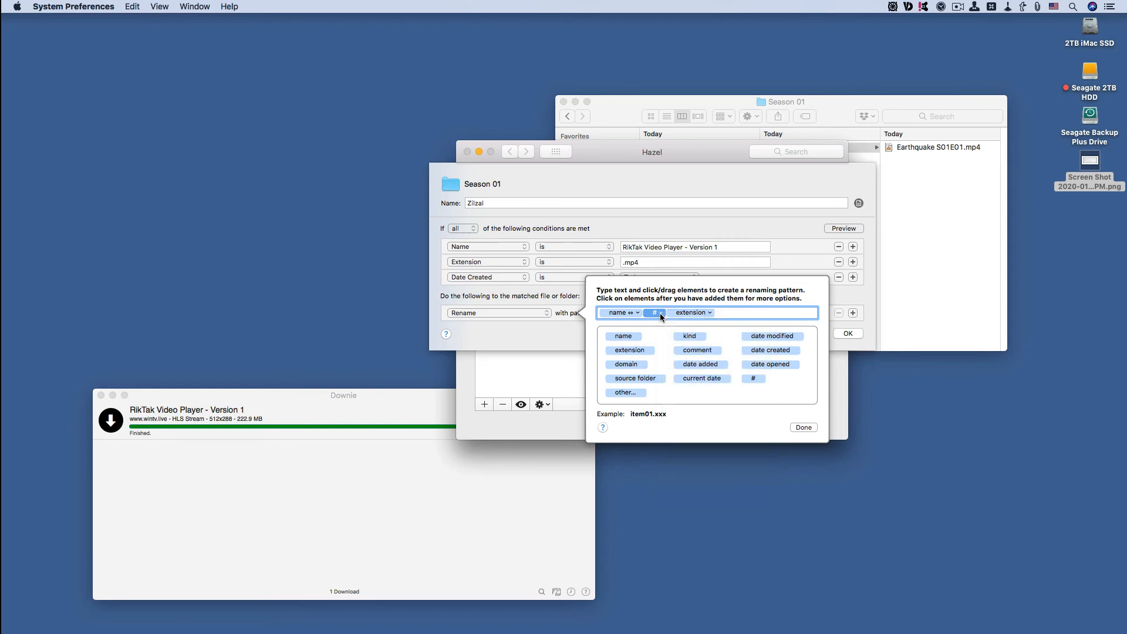
click(653, 312)
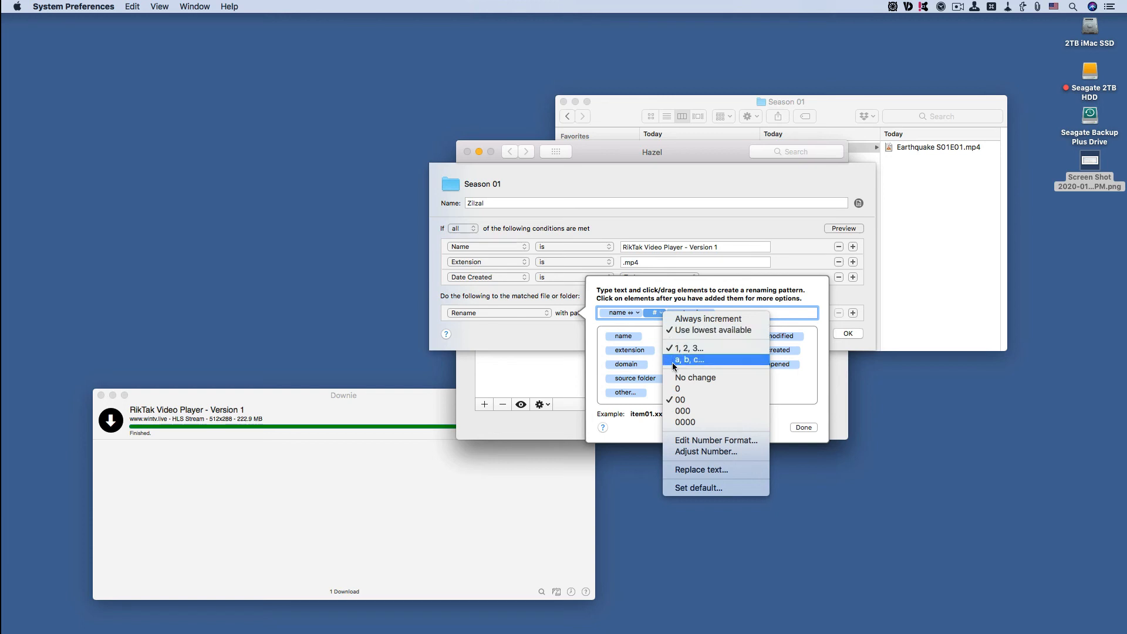
mouse_move(678, 389)
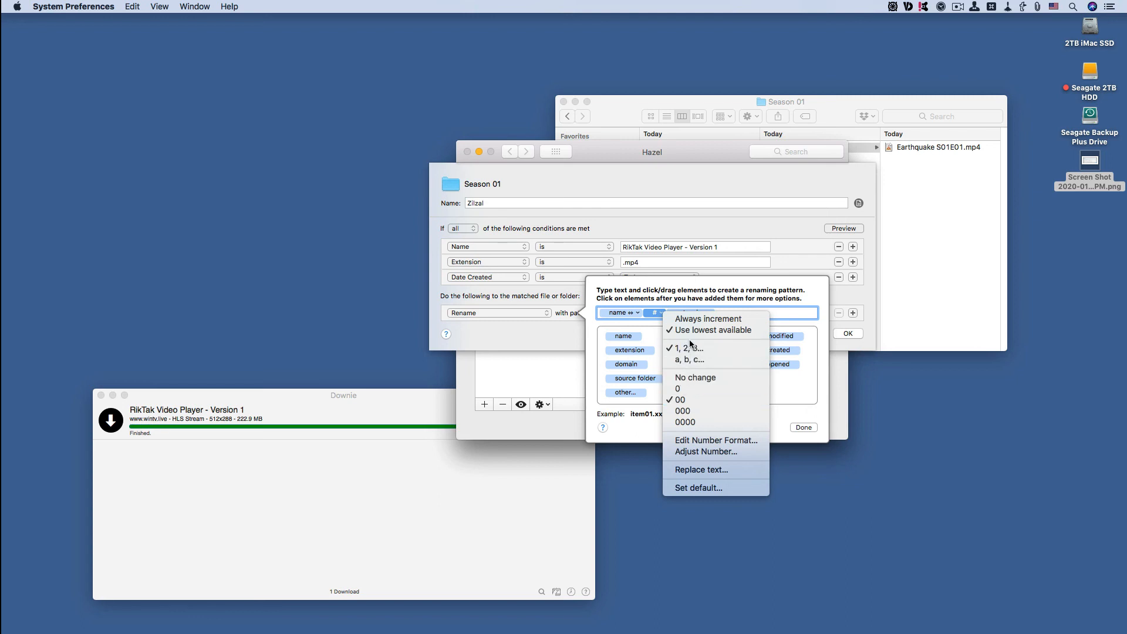
mouse_move(694, 377)
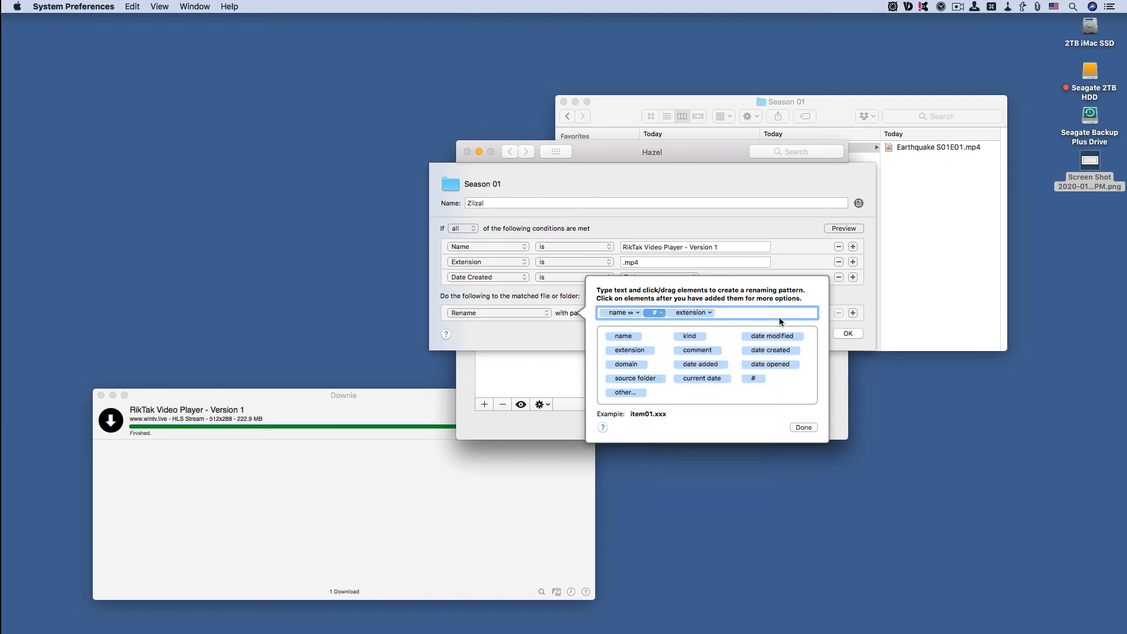
mouse_move(778, 322)
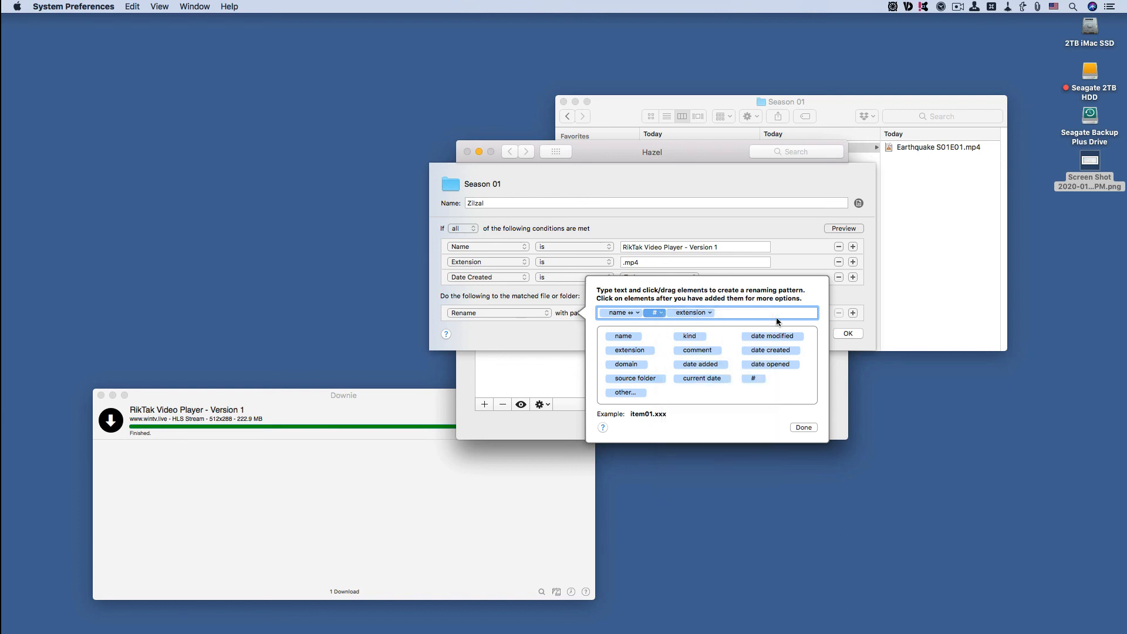
Check the extension token's case option and close the pattern editor with Done.
click(692, 311)
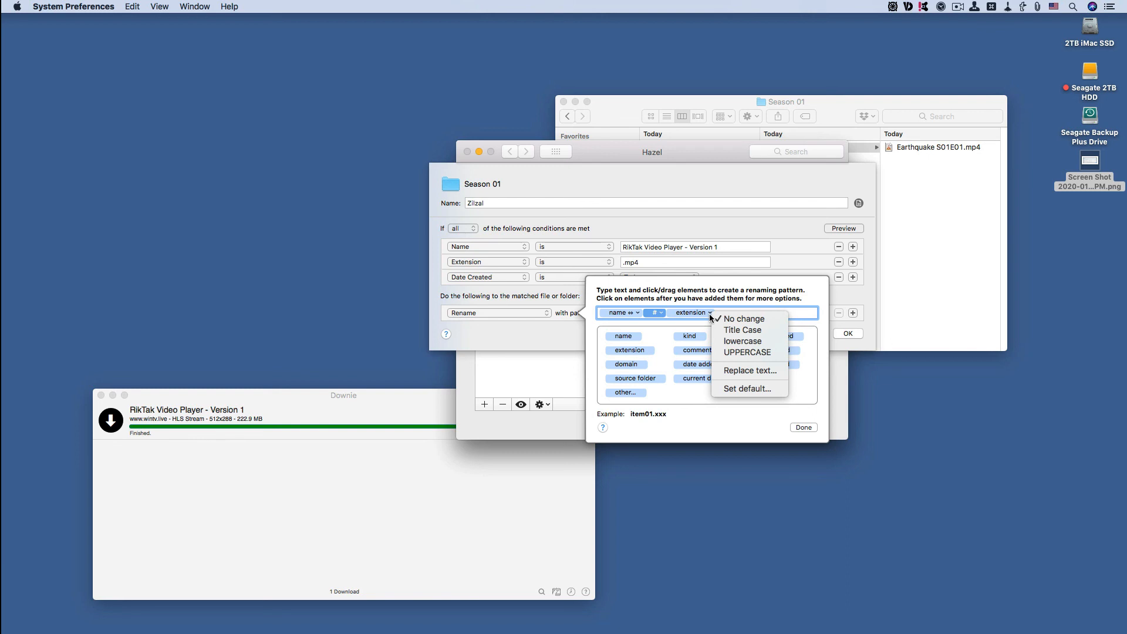
mouse_move(688, 320)
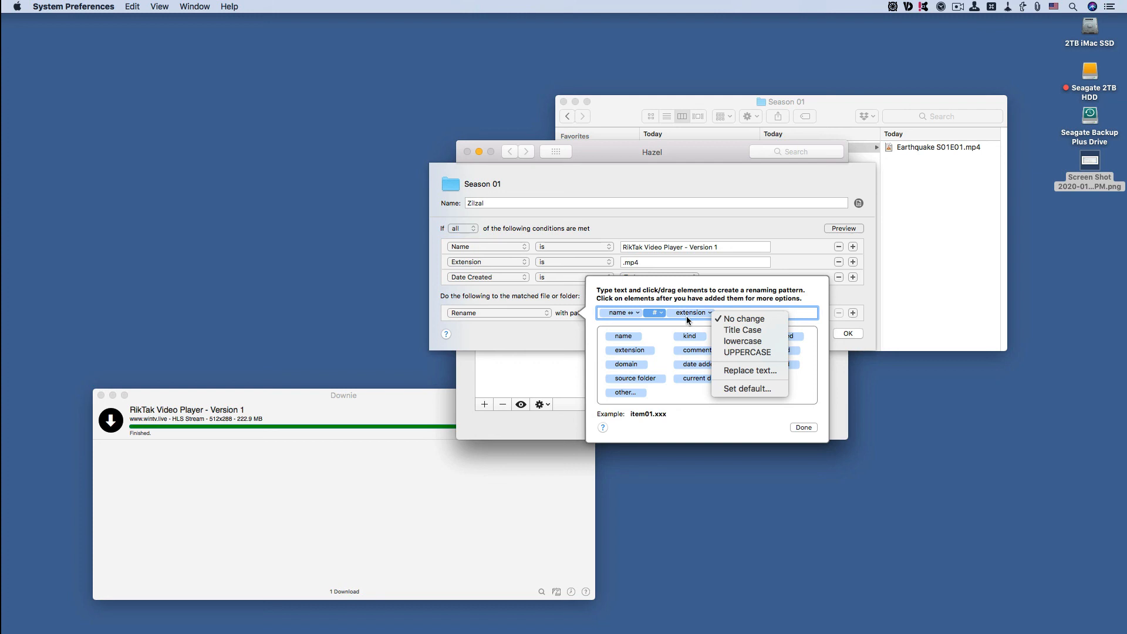
mouse_move(702, 339)
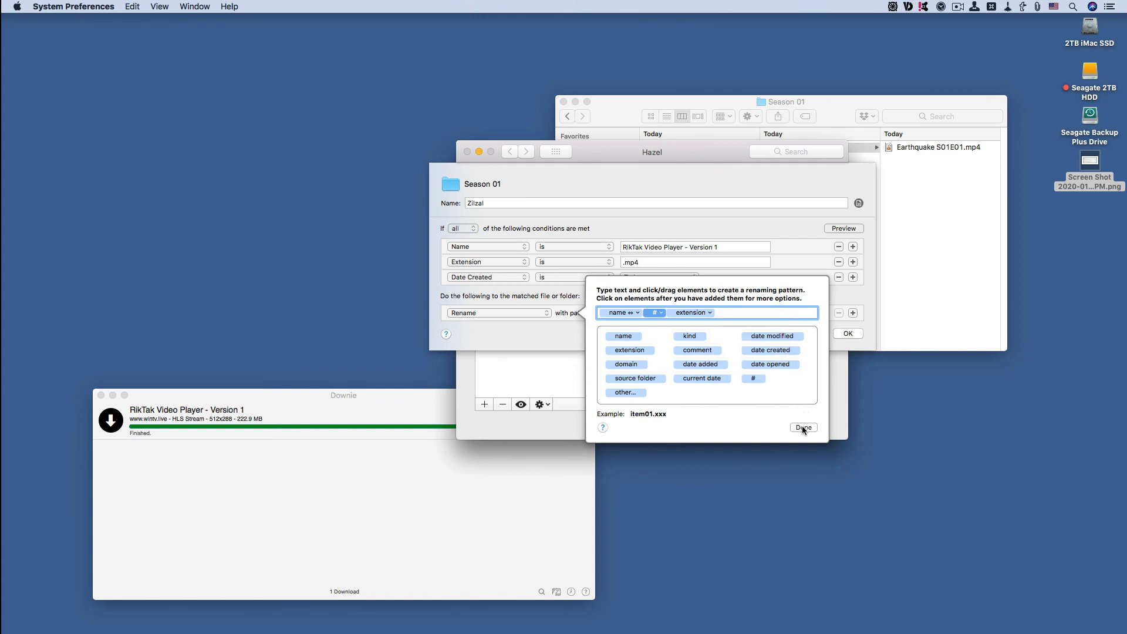
click(803, 428)
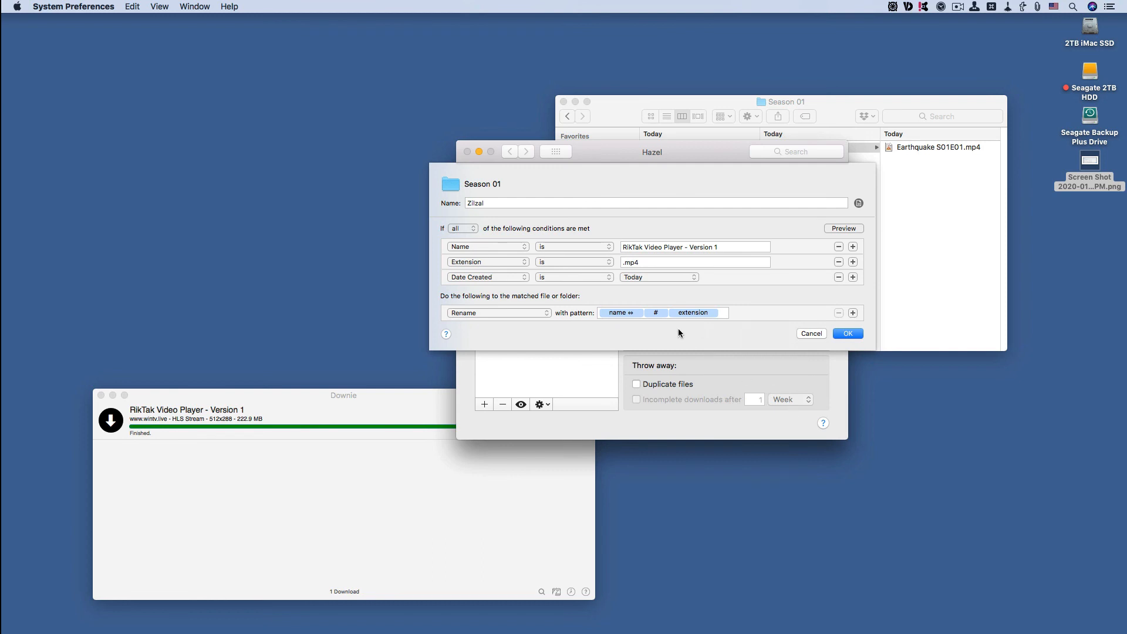
mouse_move(611, 322)
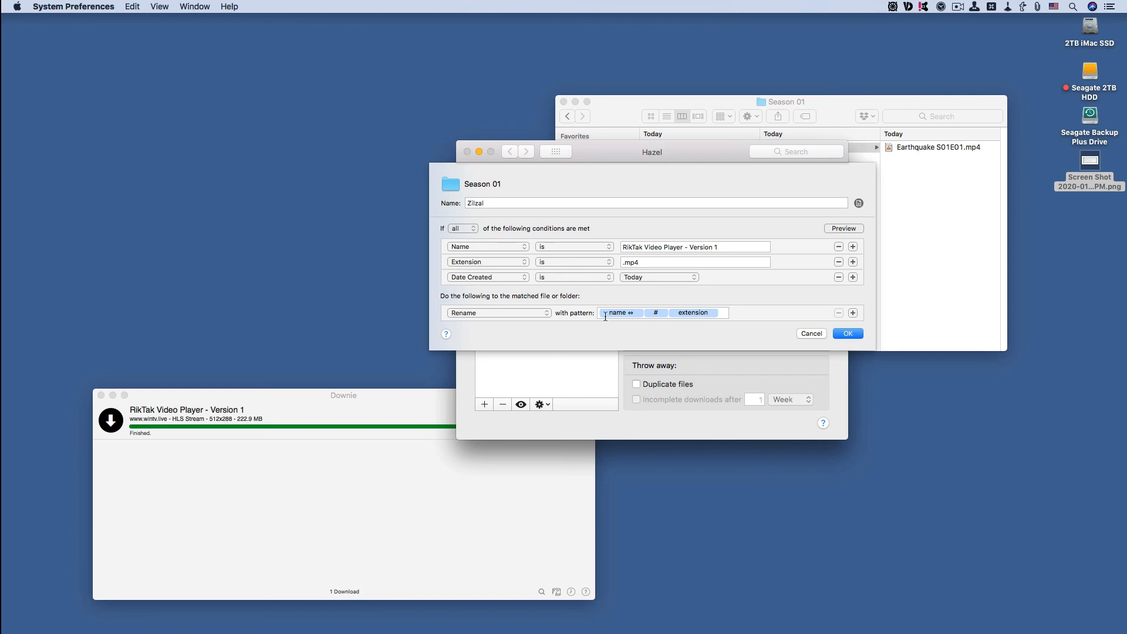
mouse_move(823, 249)
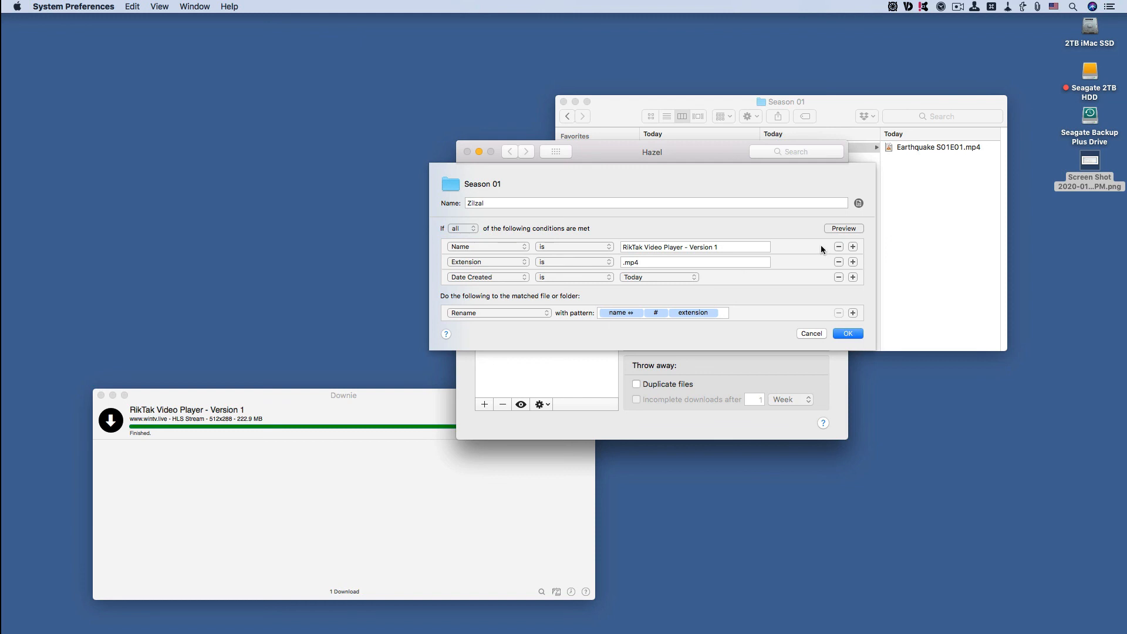
mouse_move(608, 101)
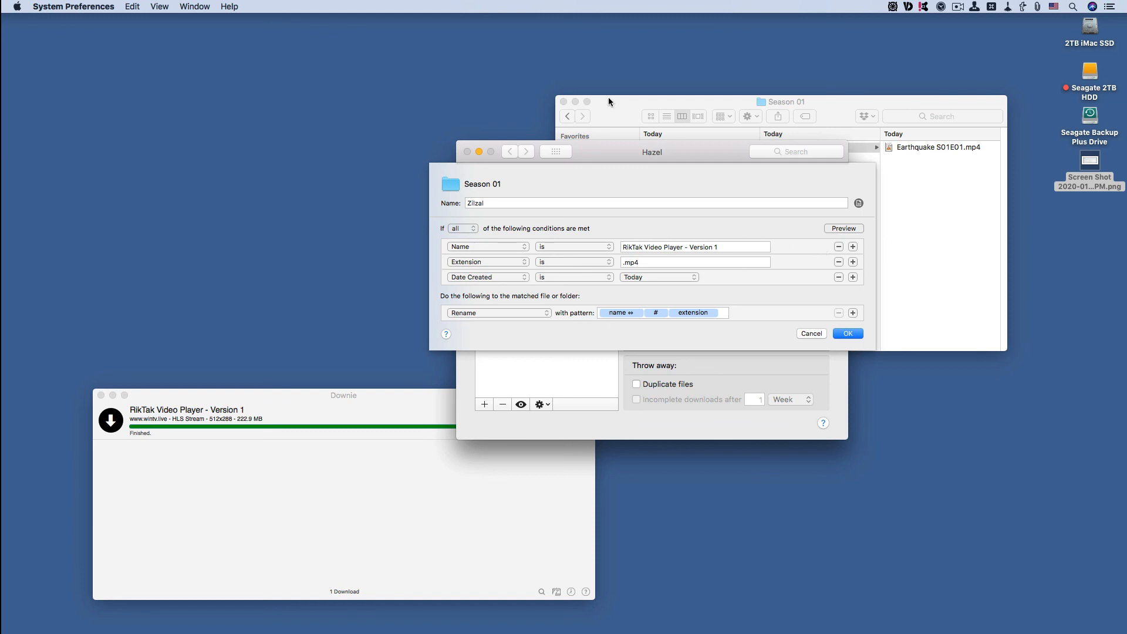
mouse_move(785, 128)
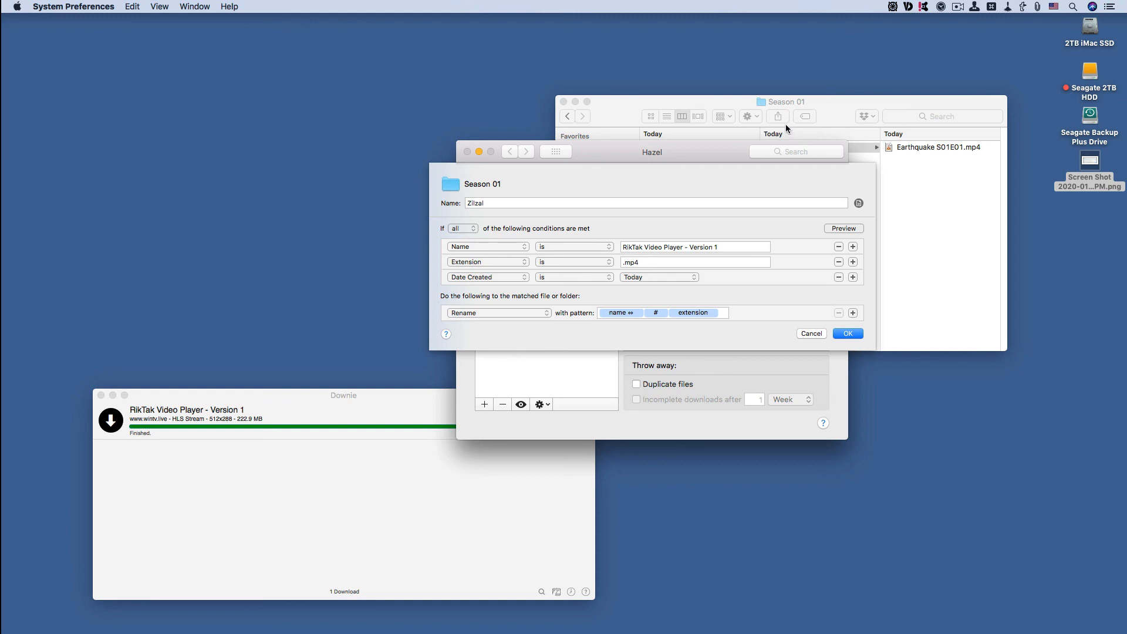
mouse_move(787, 109)
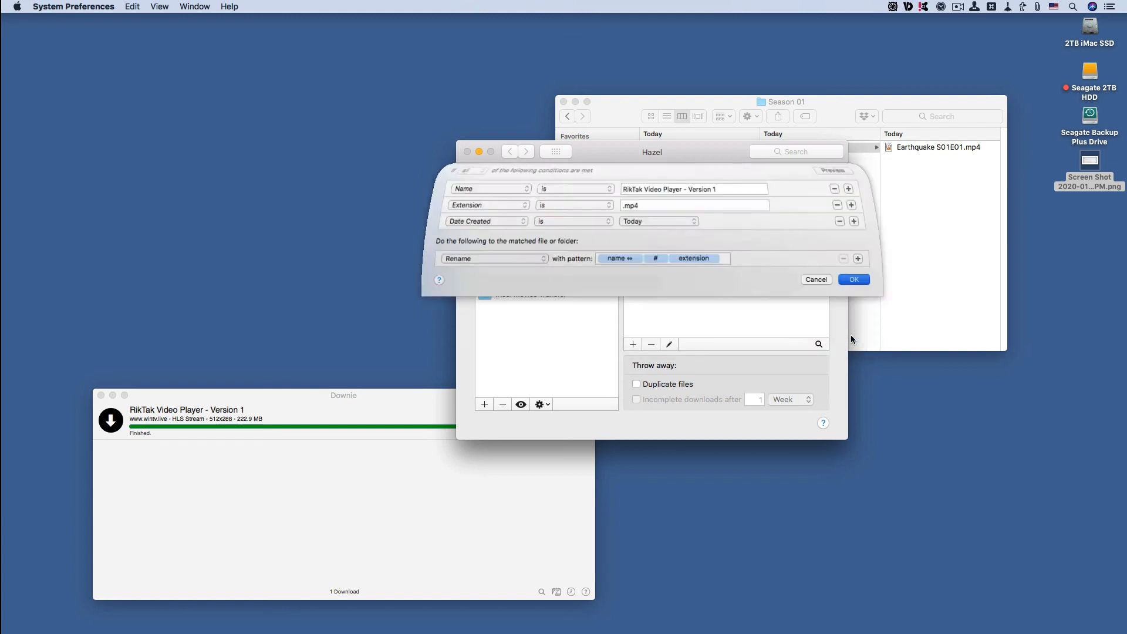
Click OK to save the Zilzal rule for Season 01.
click(853, 279)
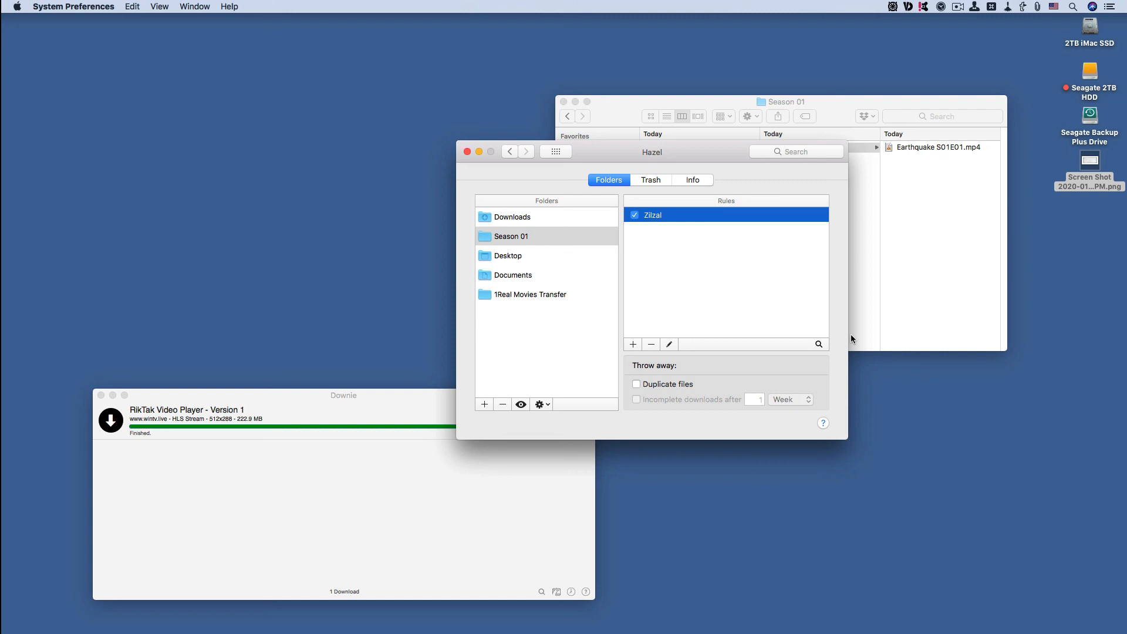
mouse_move(458, 147)
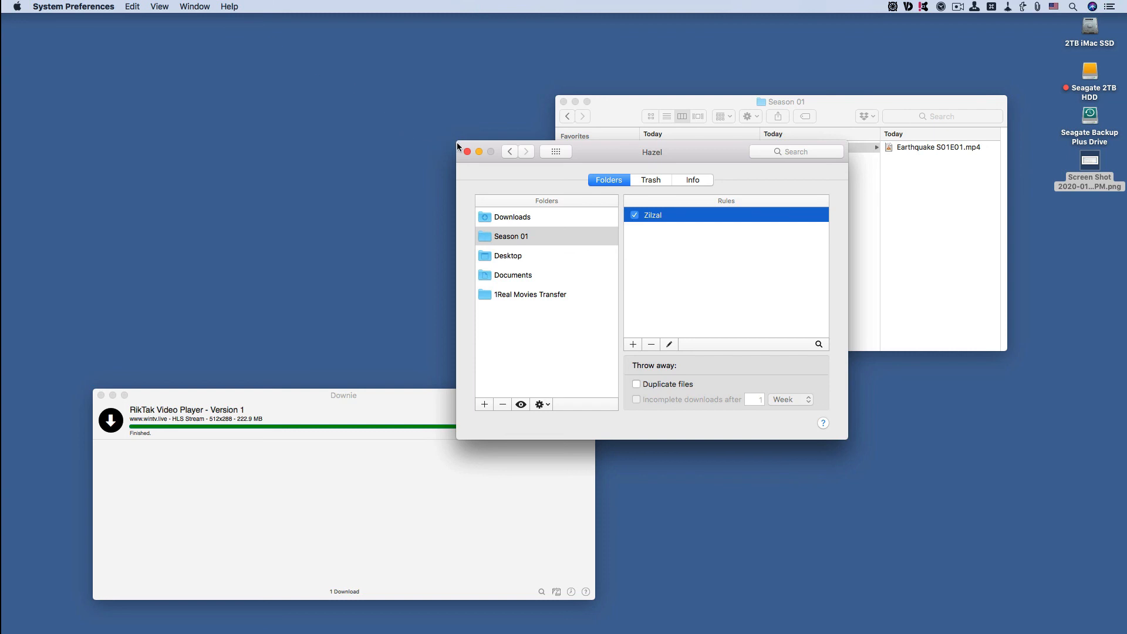
mouse_move(466, 151)
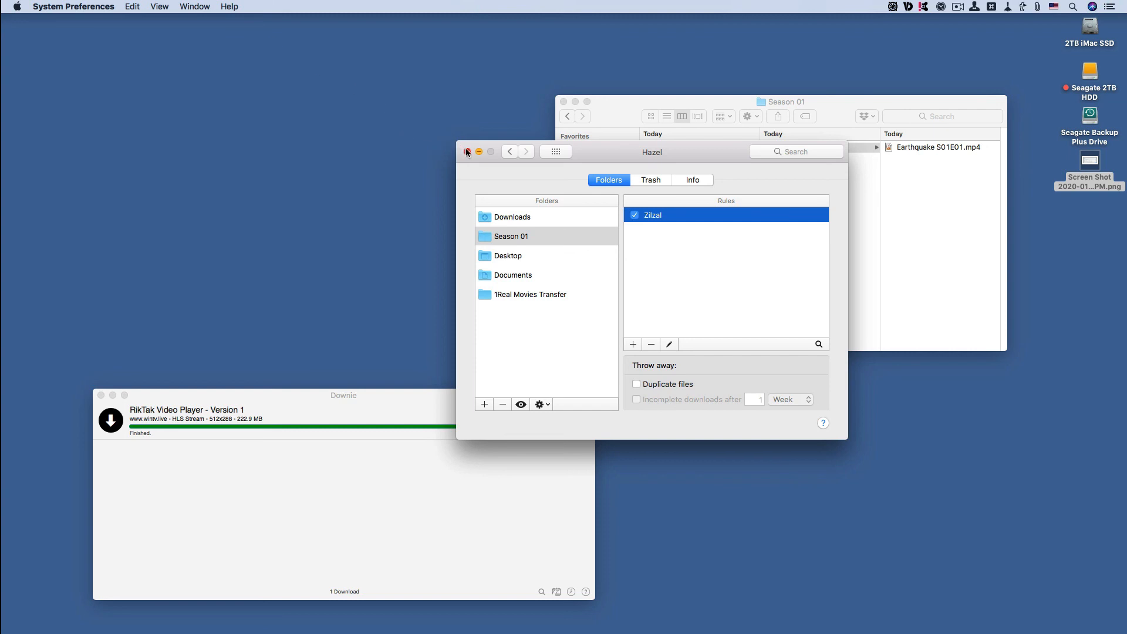